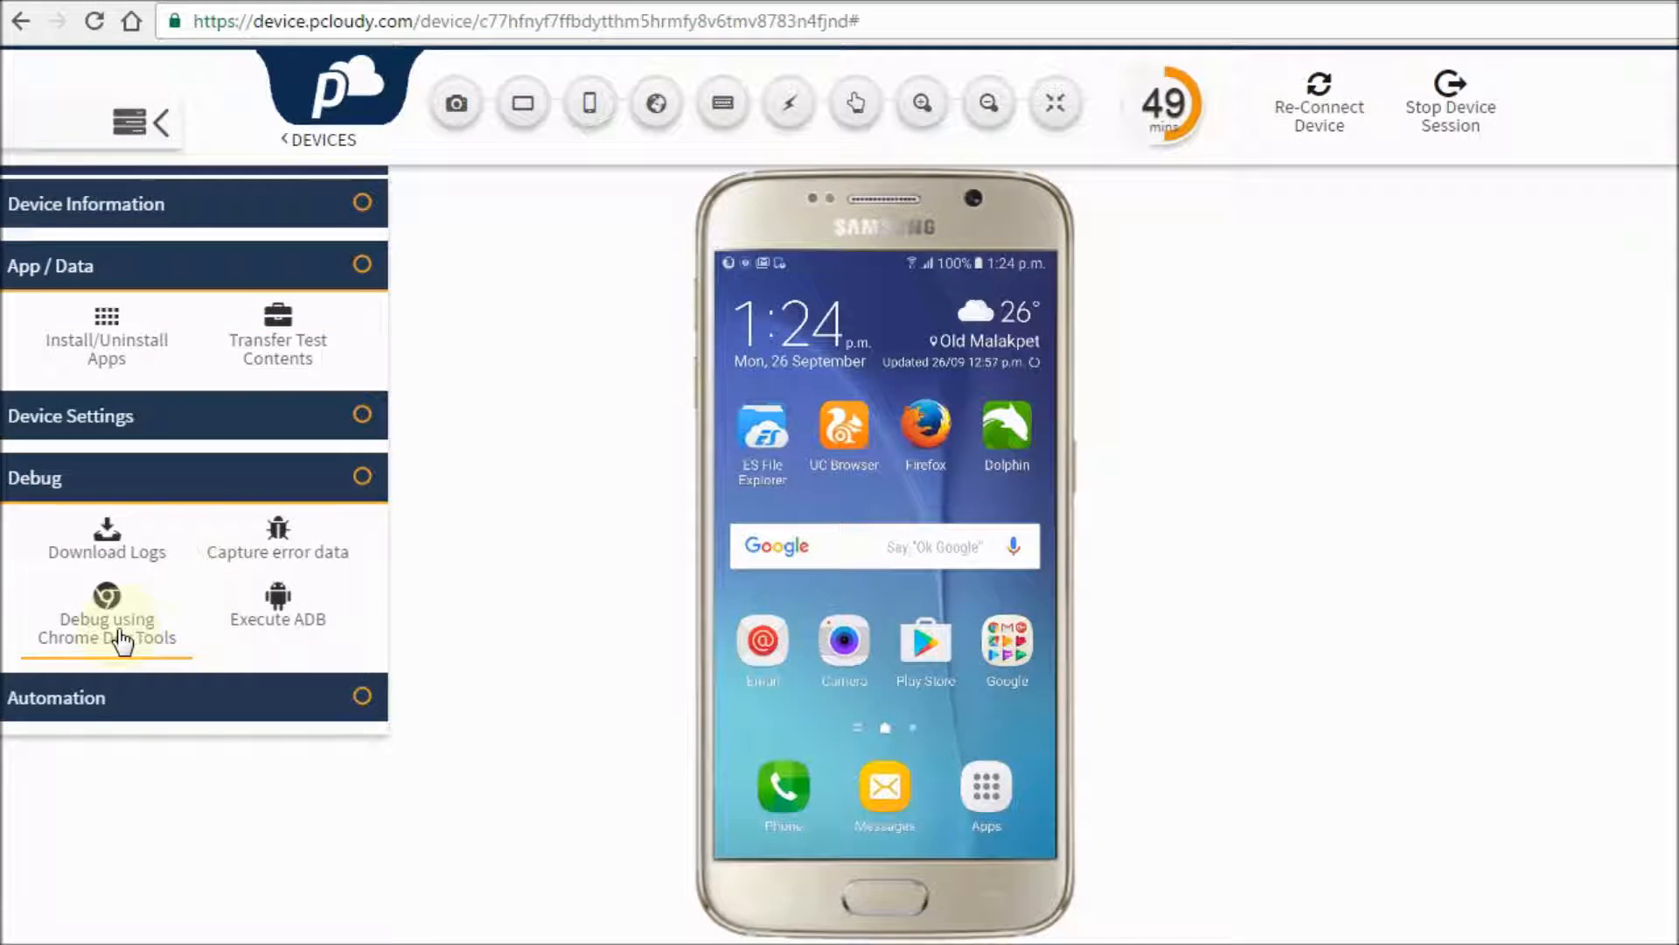
left_click(105, 627)
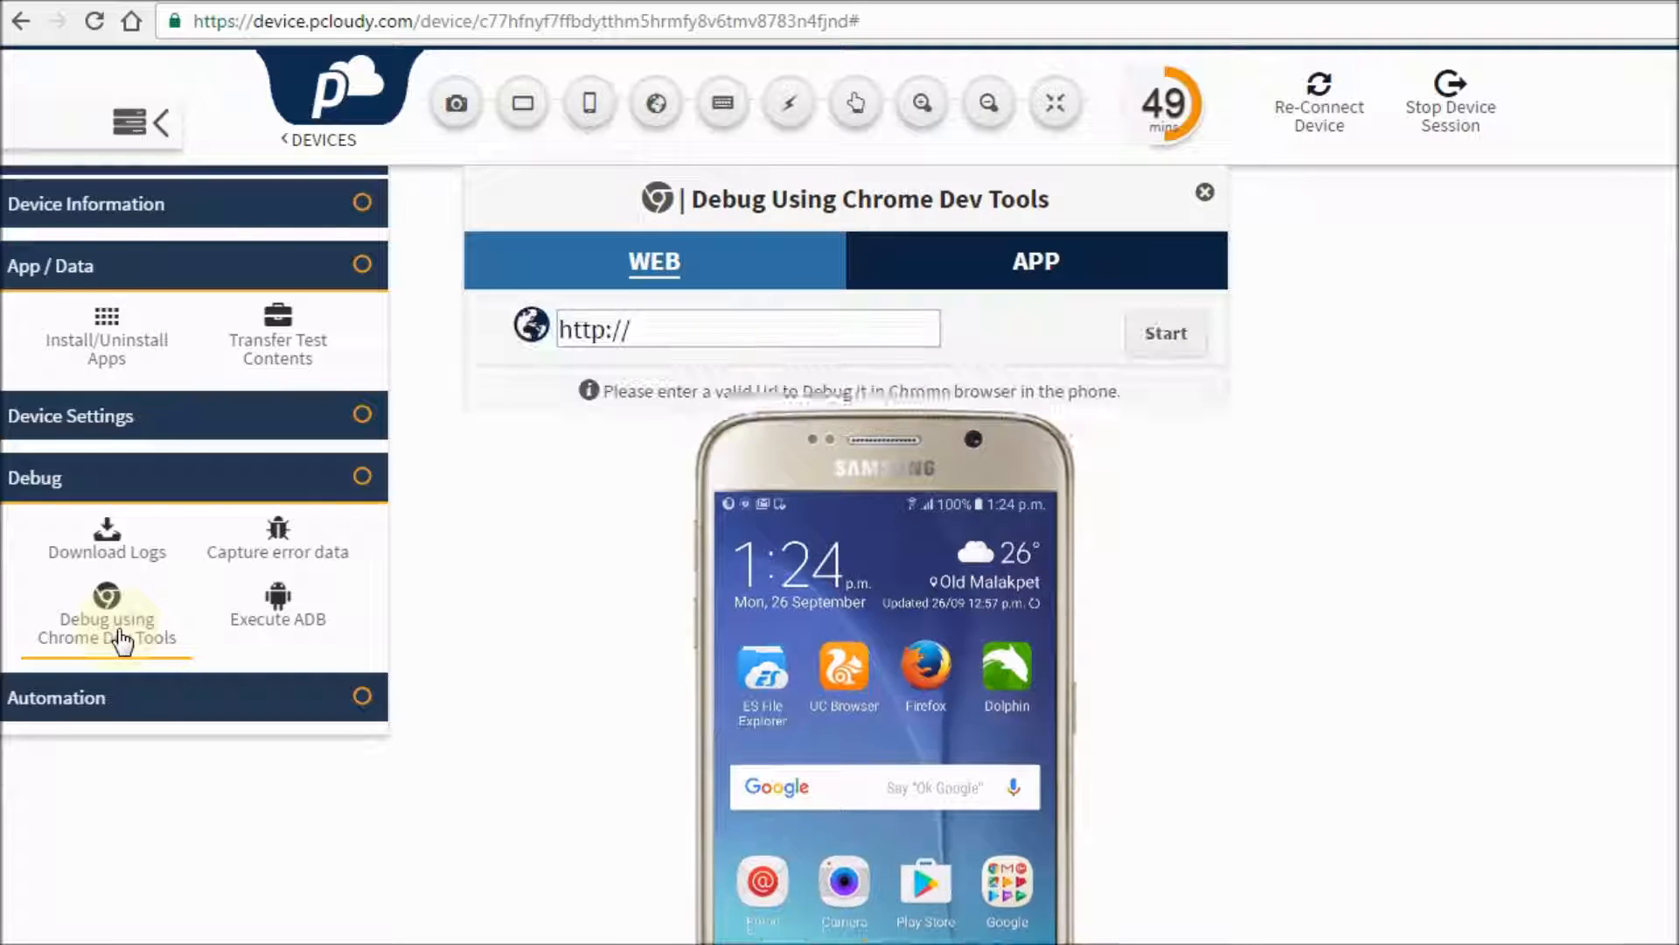
left_click(747, 327)
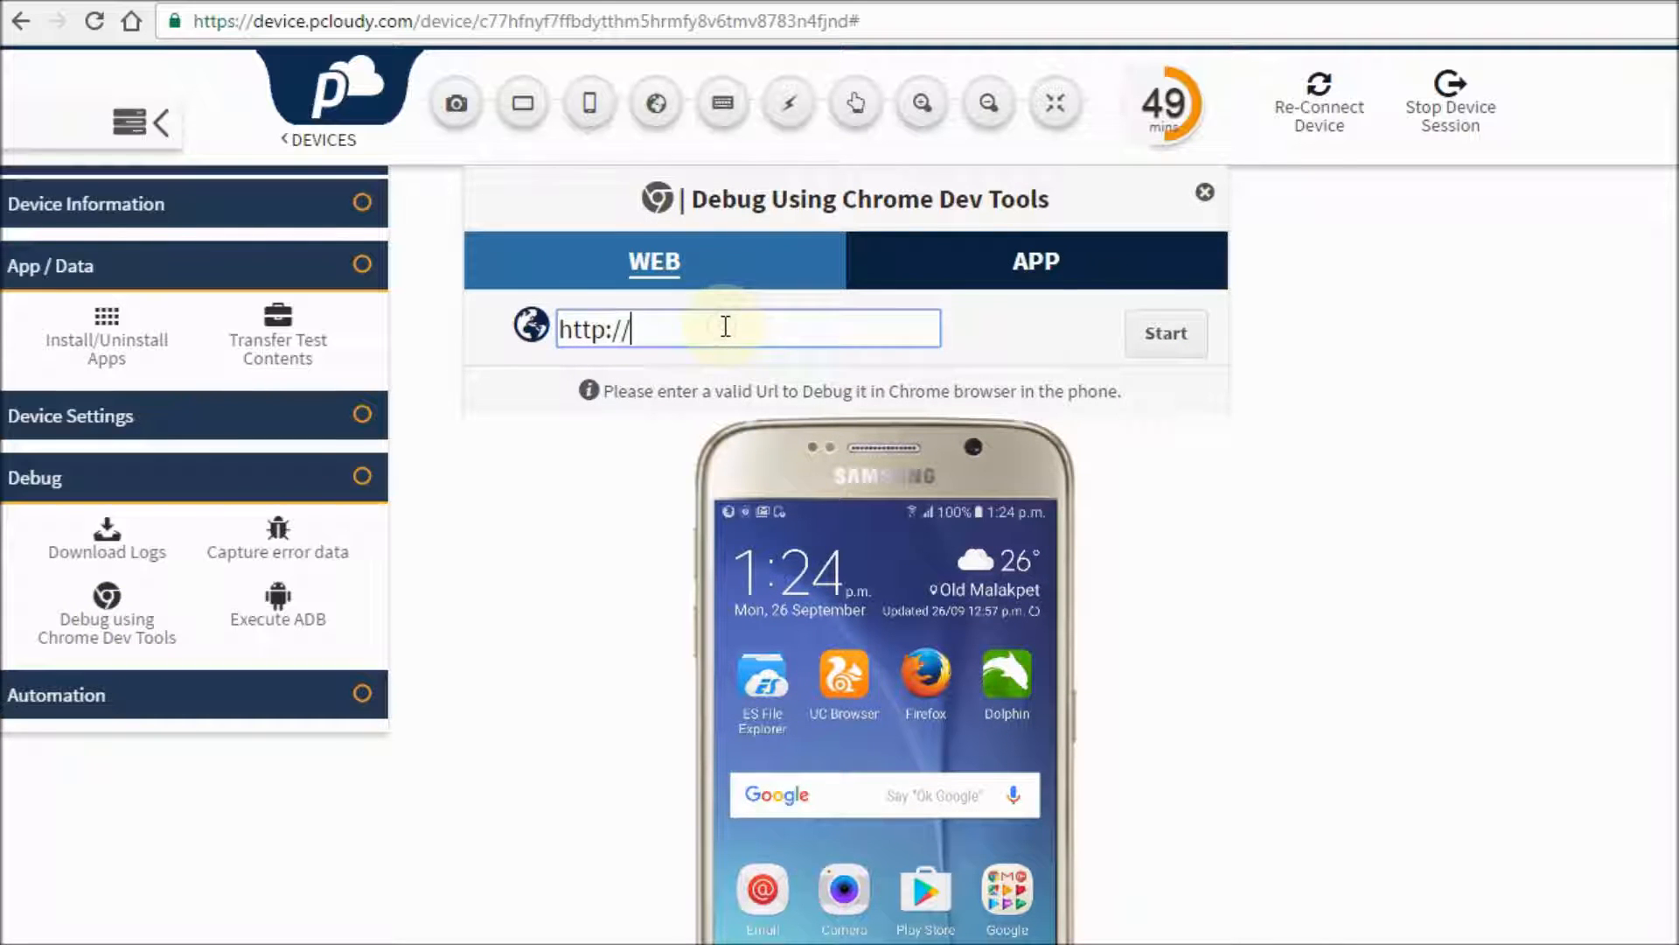
type("www.bol")
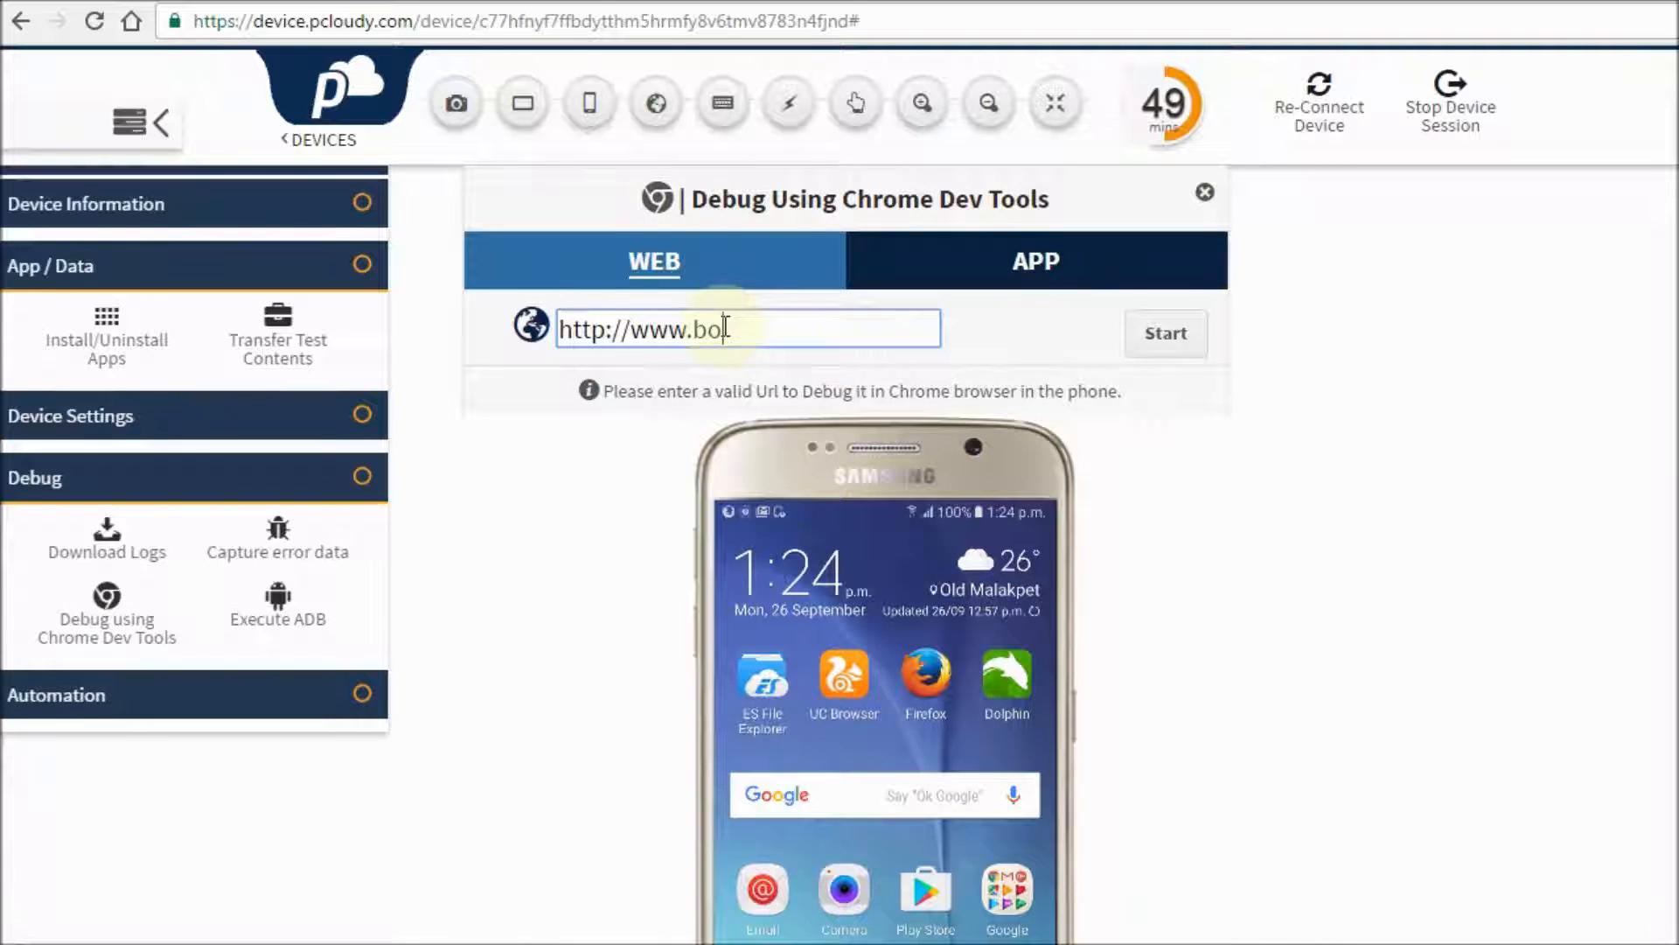
type("okmyshow")
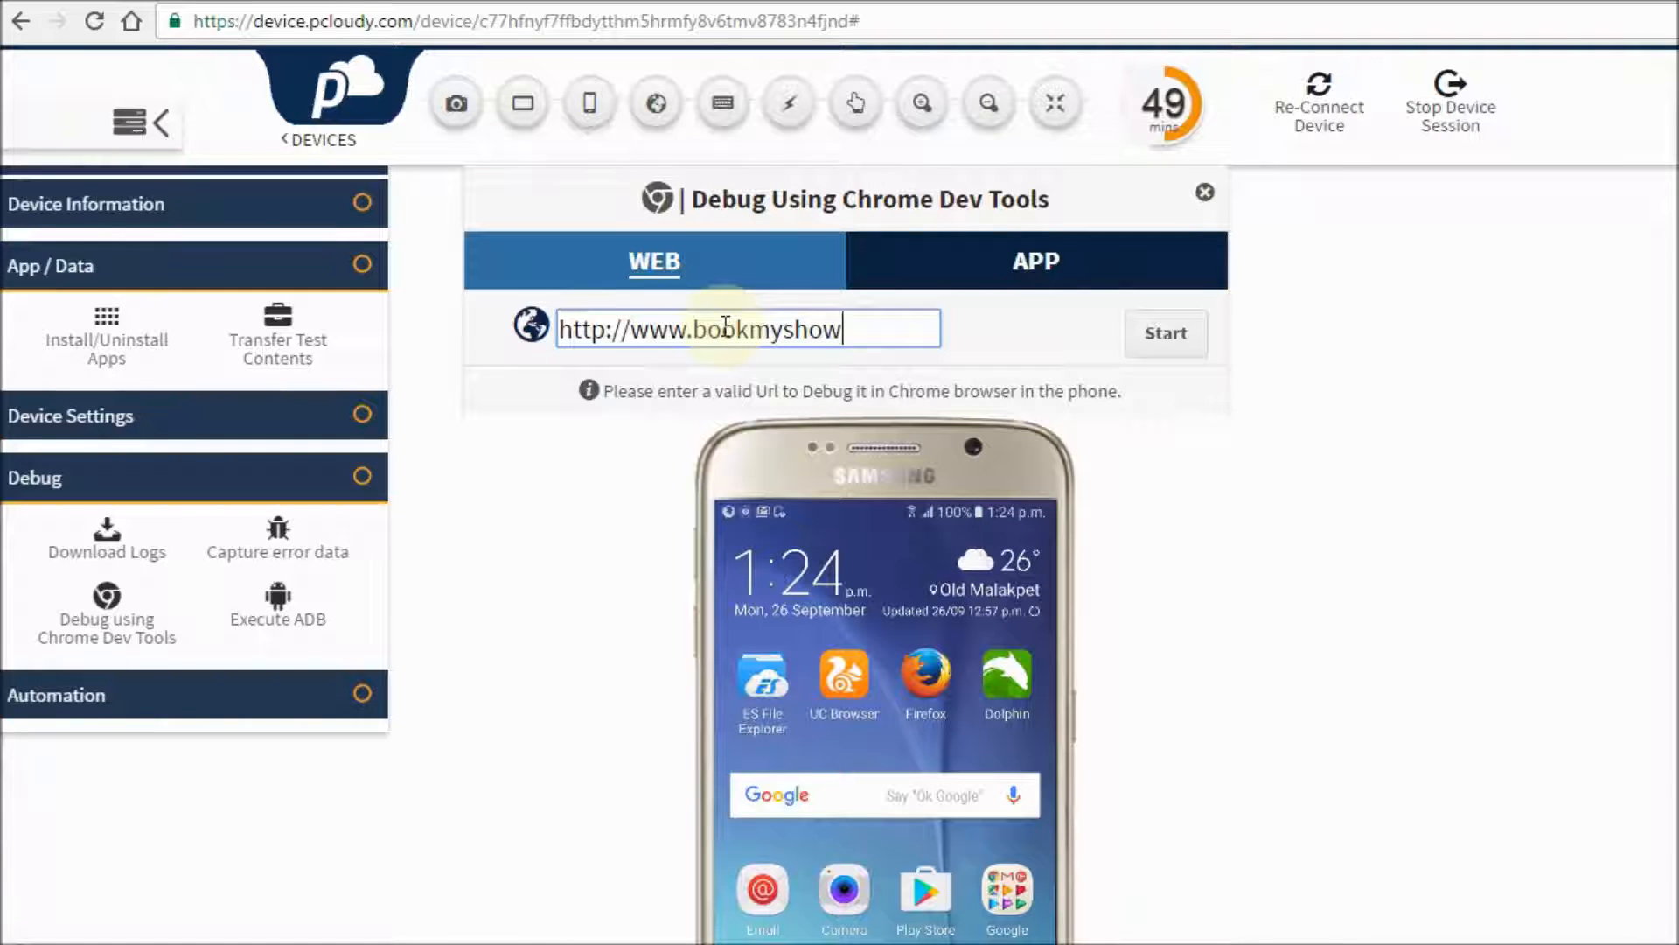
type(".com")
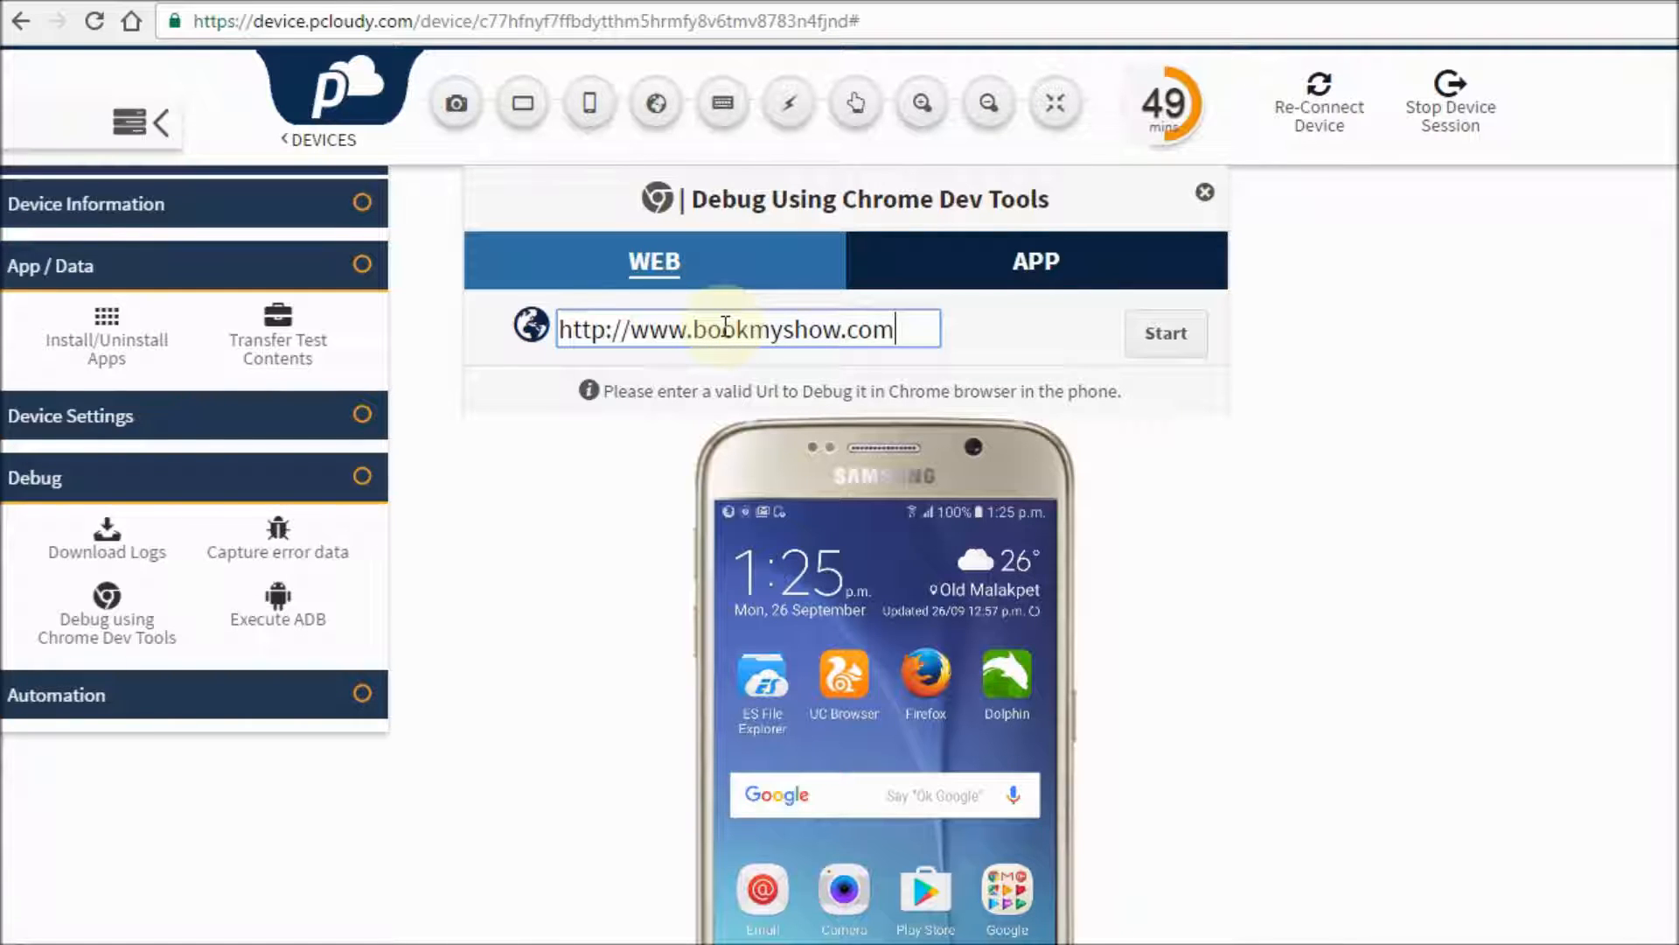
Start debugging so BookMyShow loads on the phone and allow the DevTools popup window.
left_click(1165, 333)
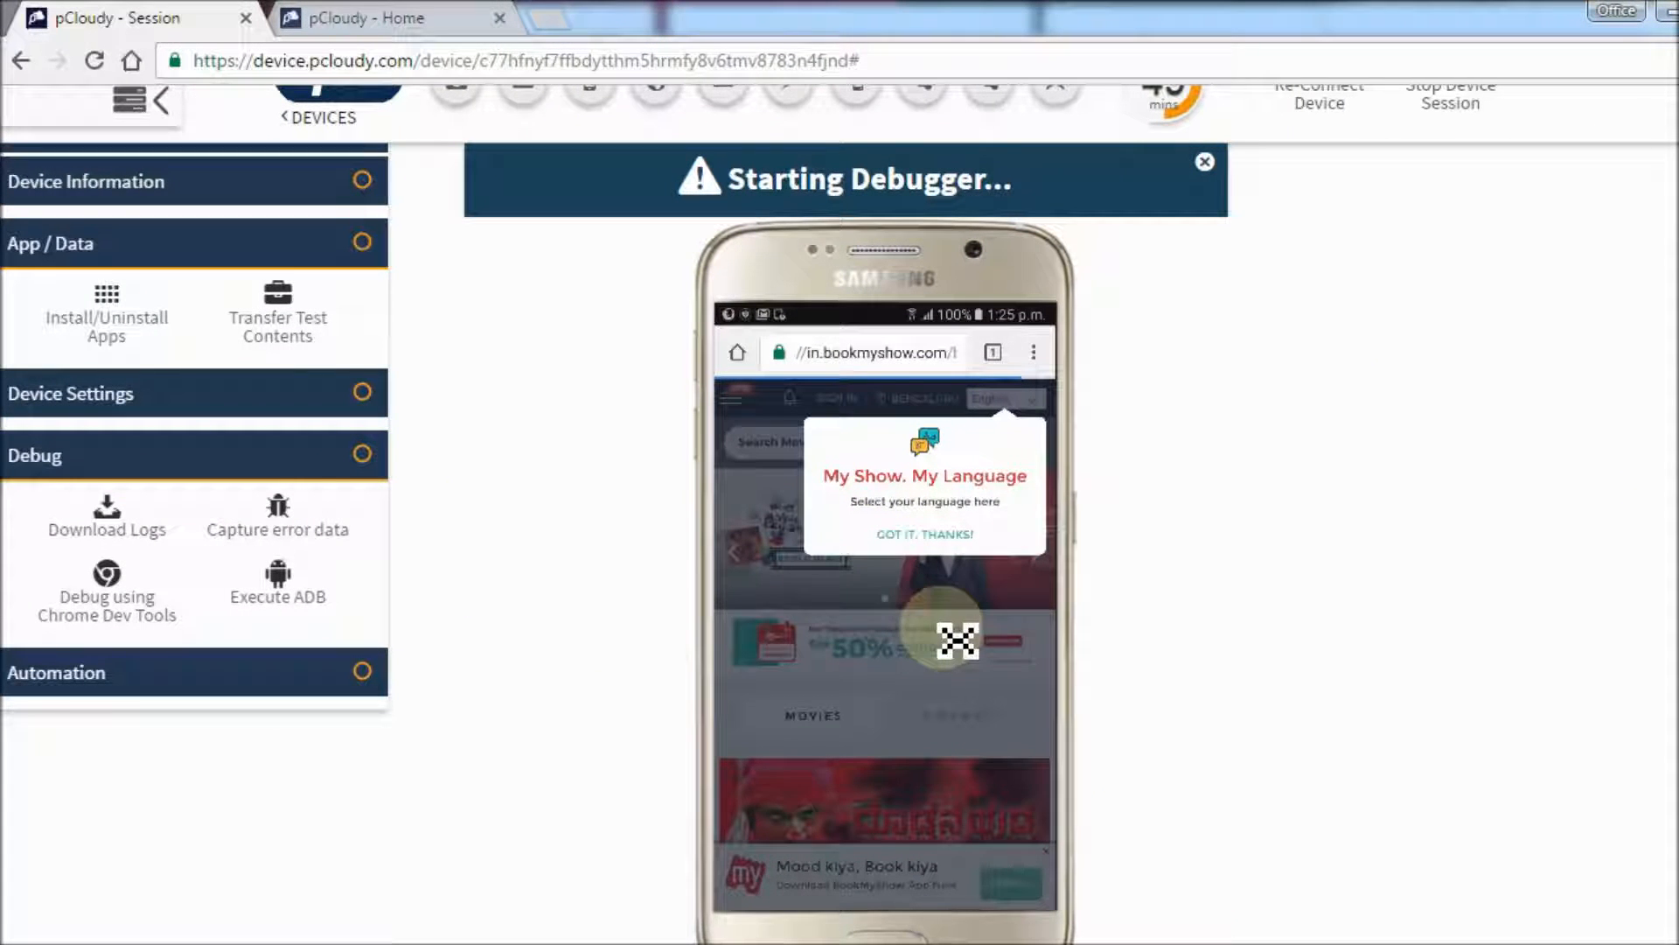
left_click(106, 596)
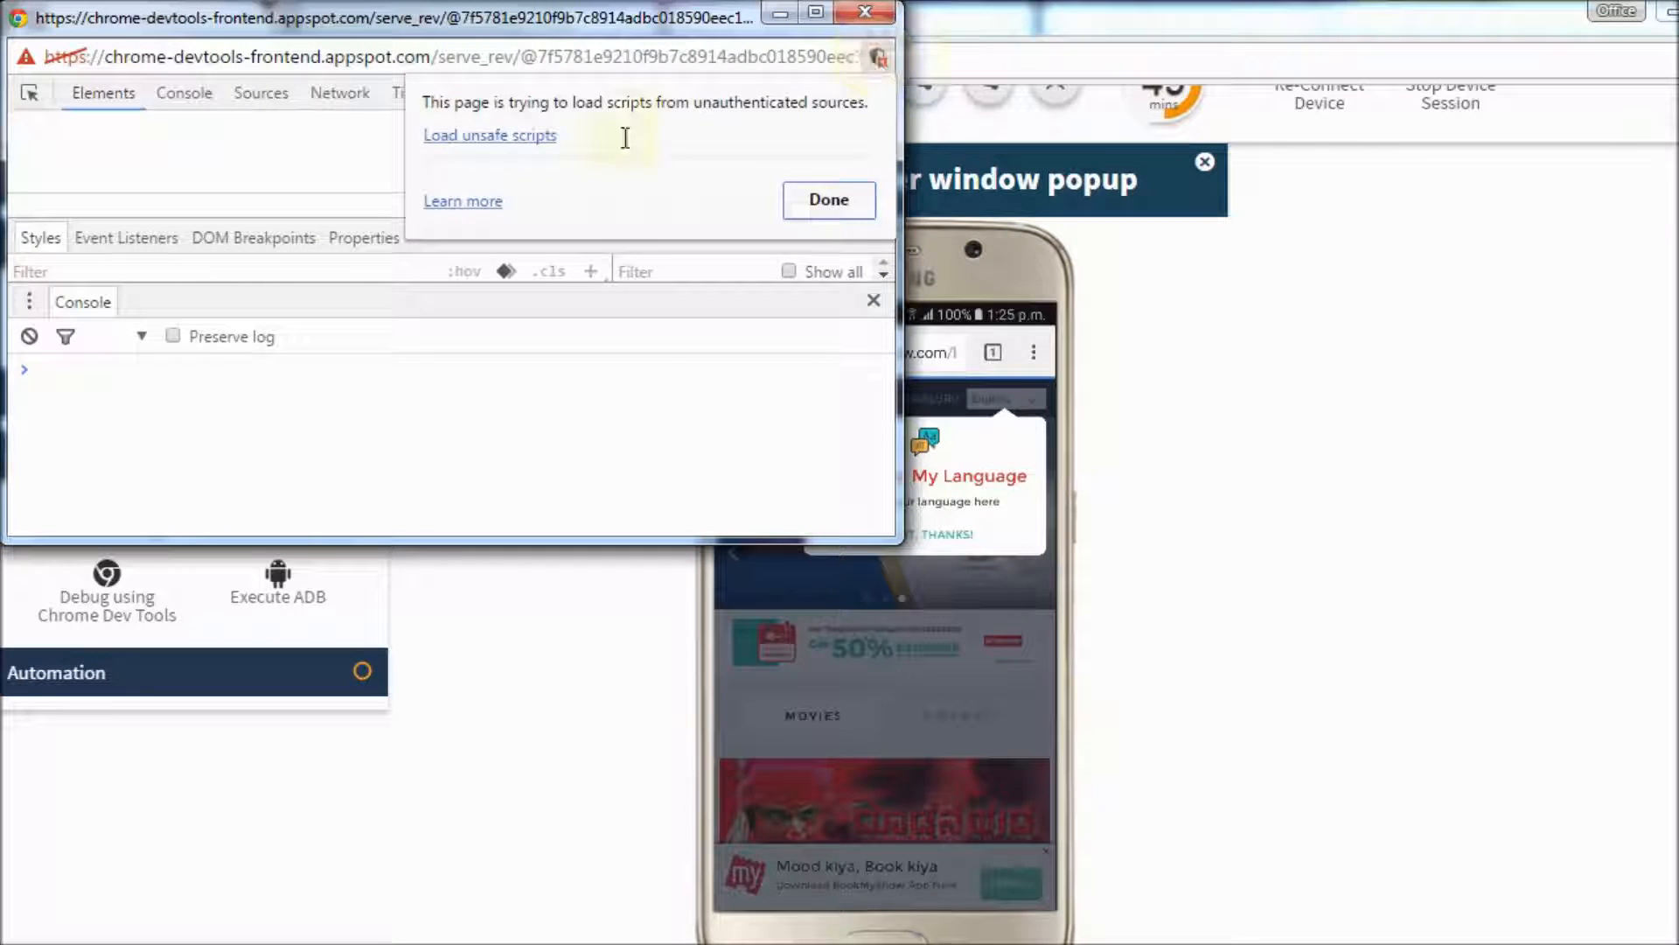
Load the unsafe scripts, arrange DevTools beside the device and inspect the CINEMAS coming-soon button in Elements.
left_click(828, 200)
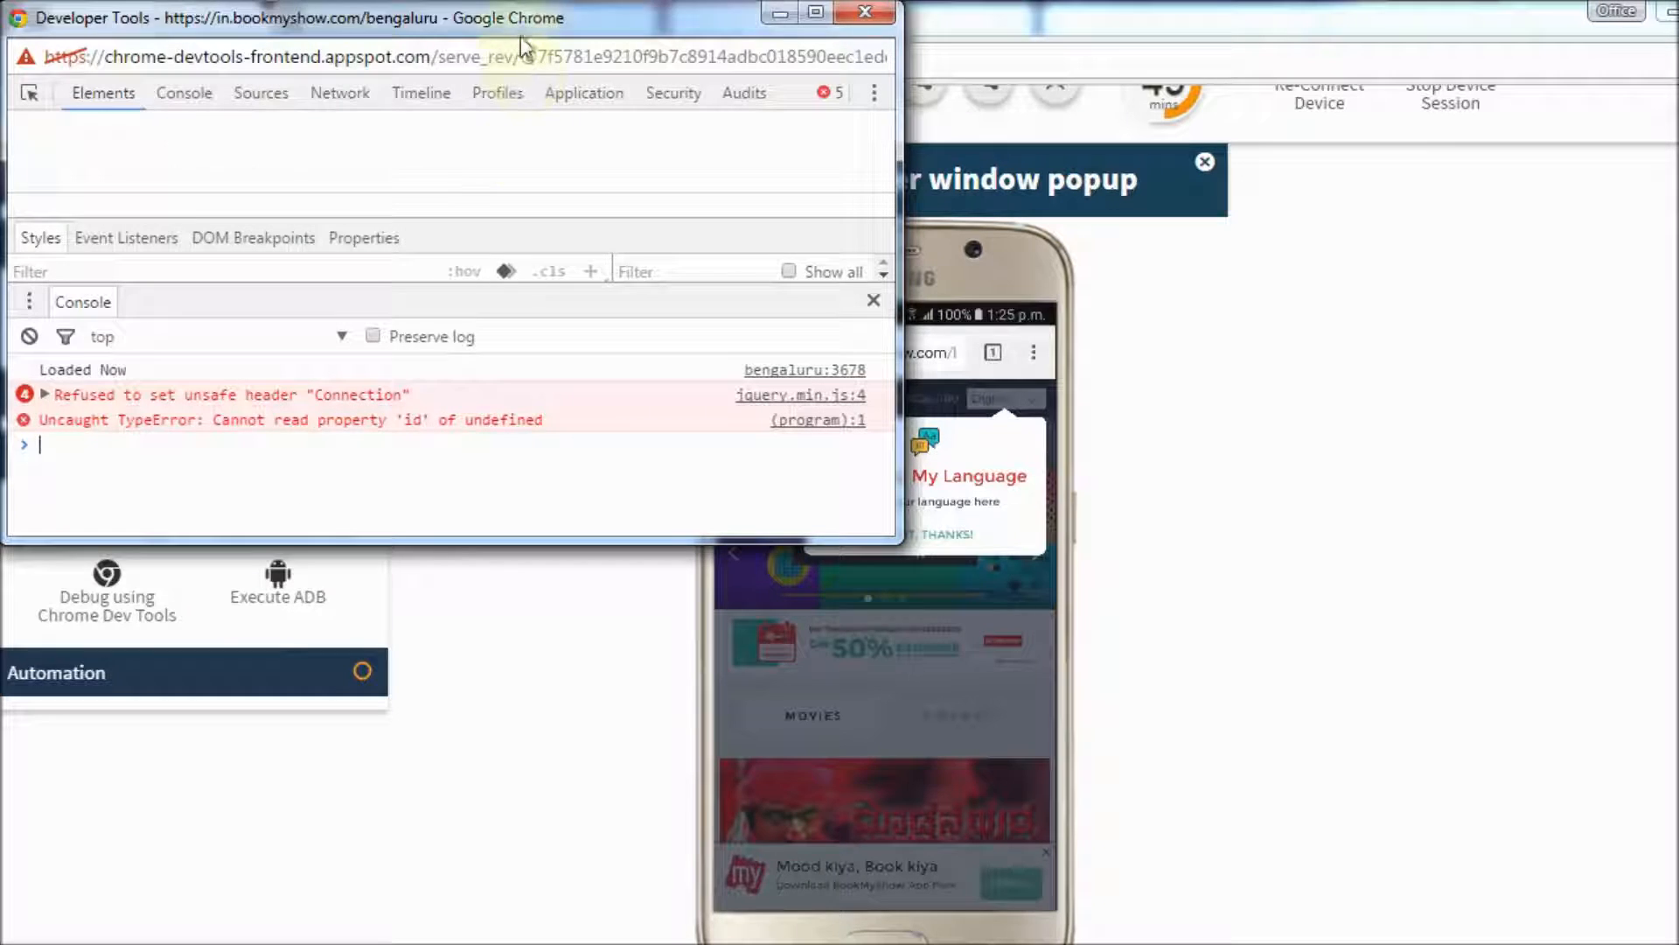
left_click(103, 93)
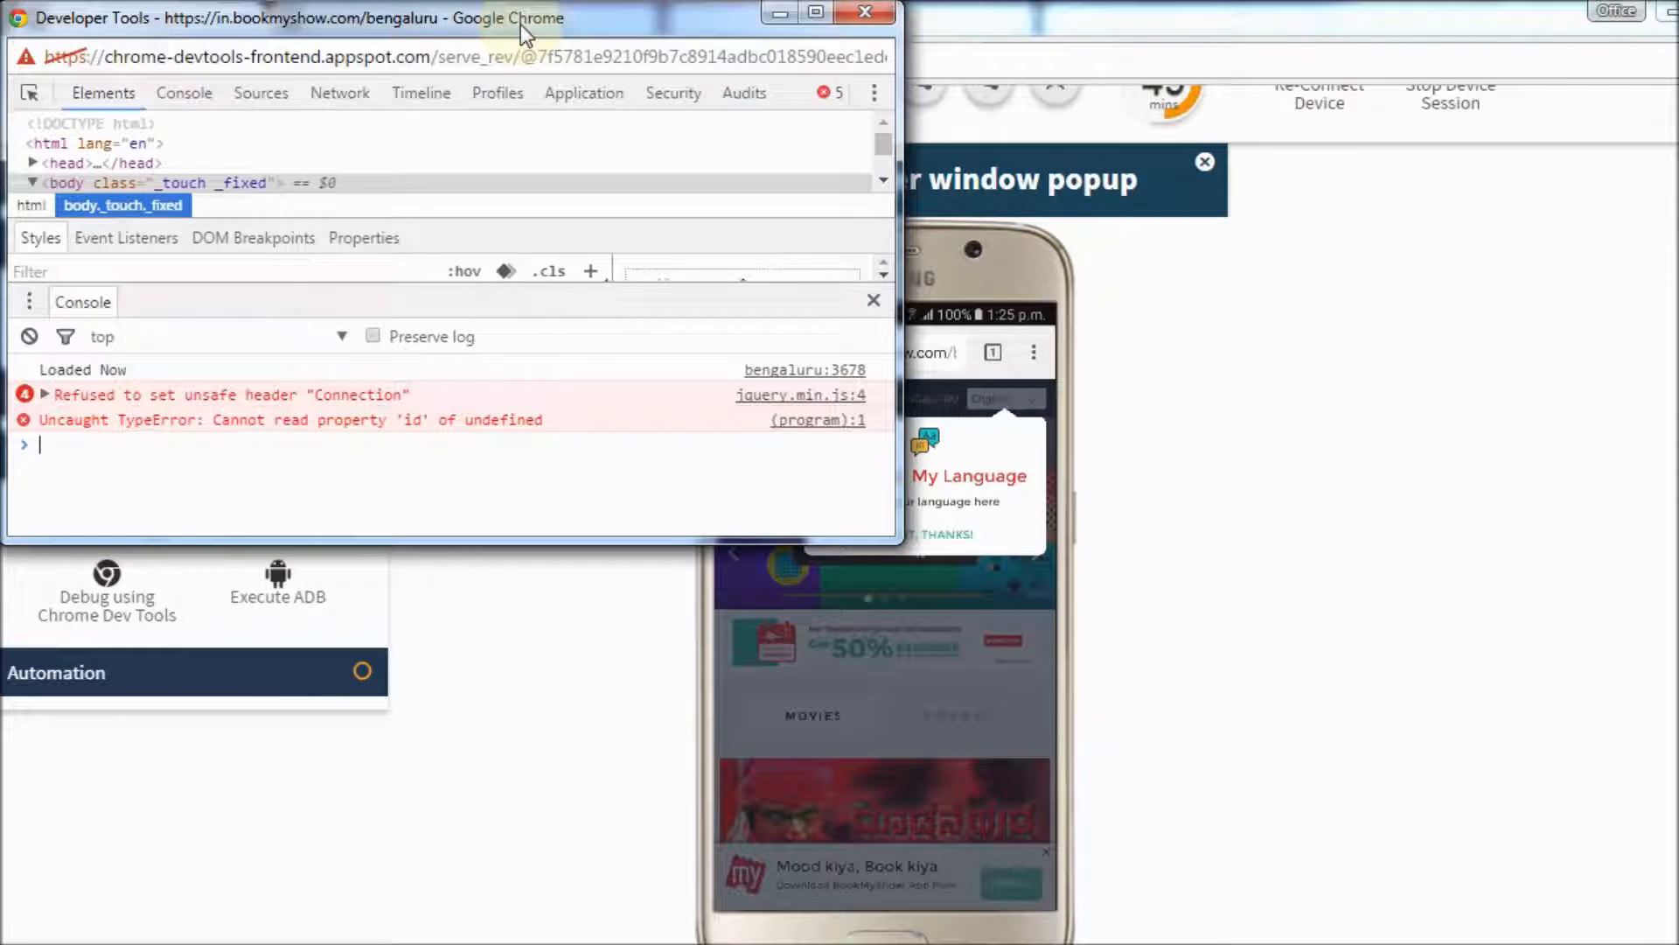
left_click(31, 182)
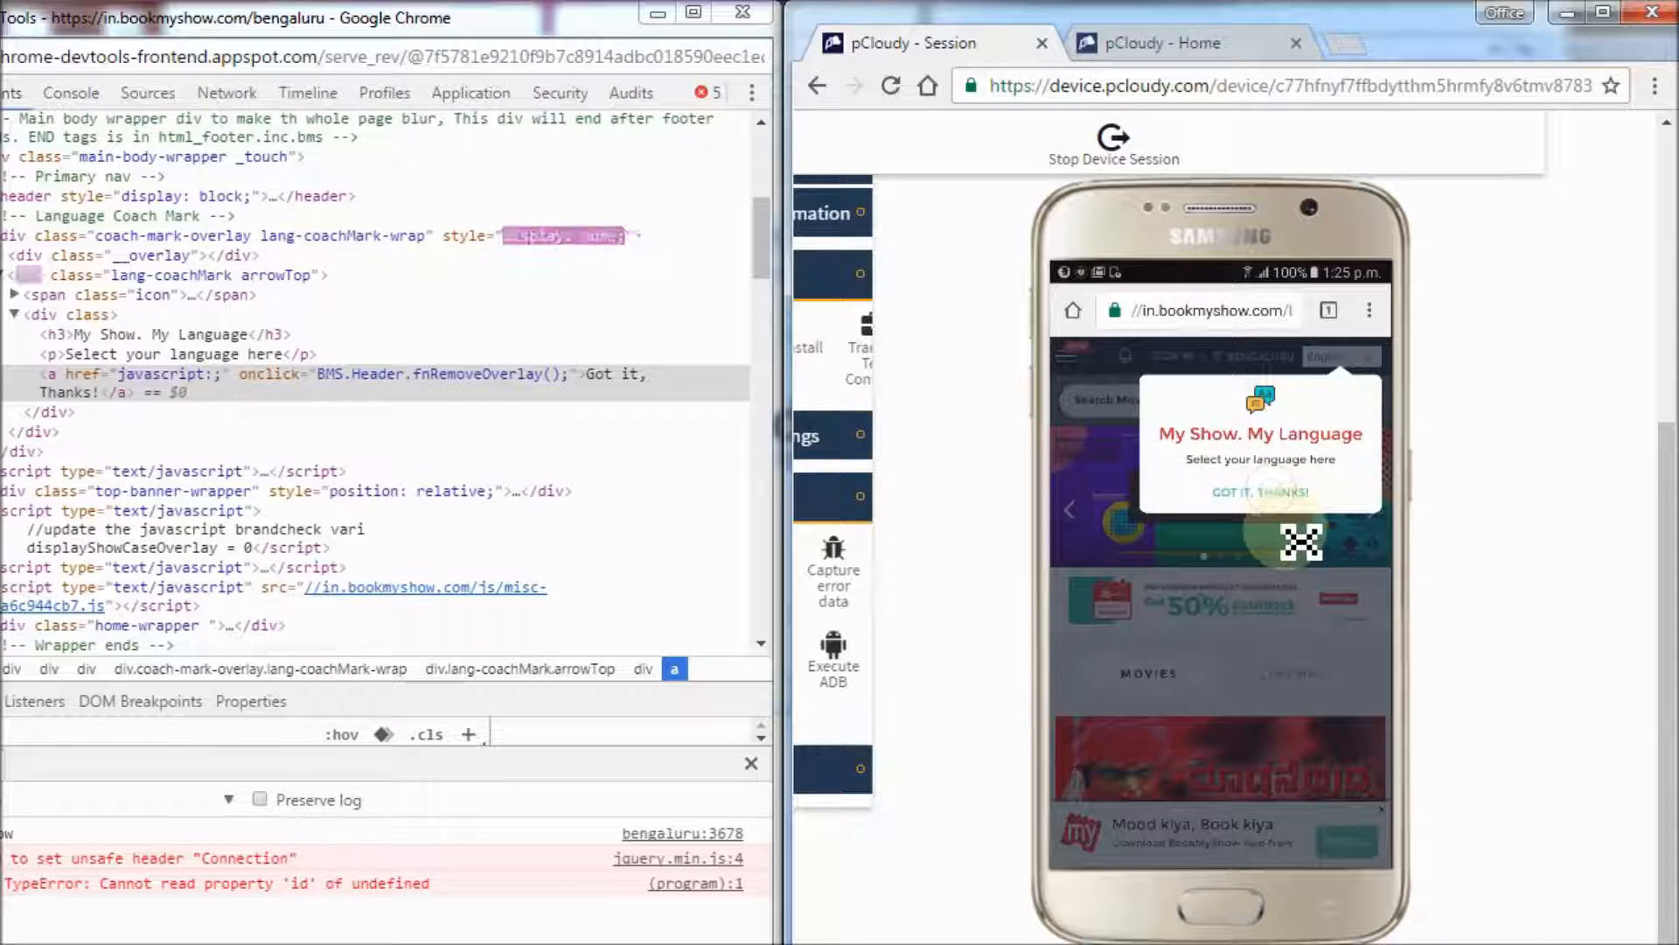
left_click(1258, 492)
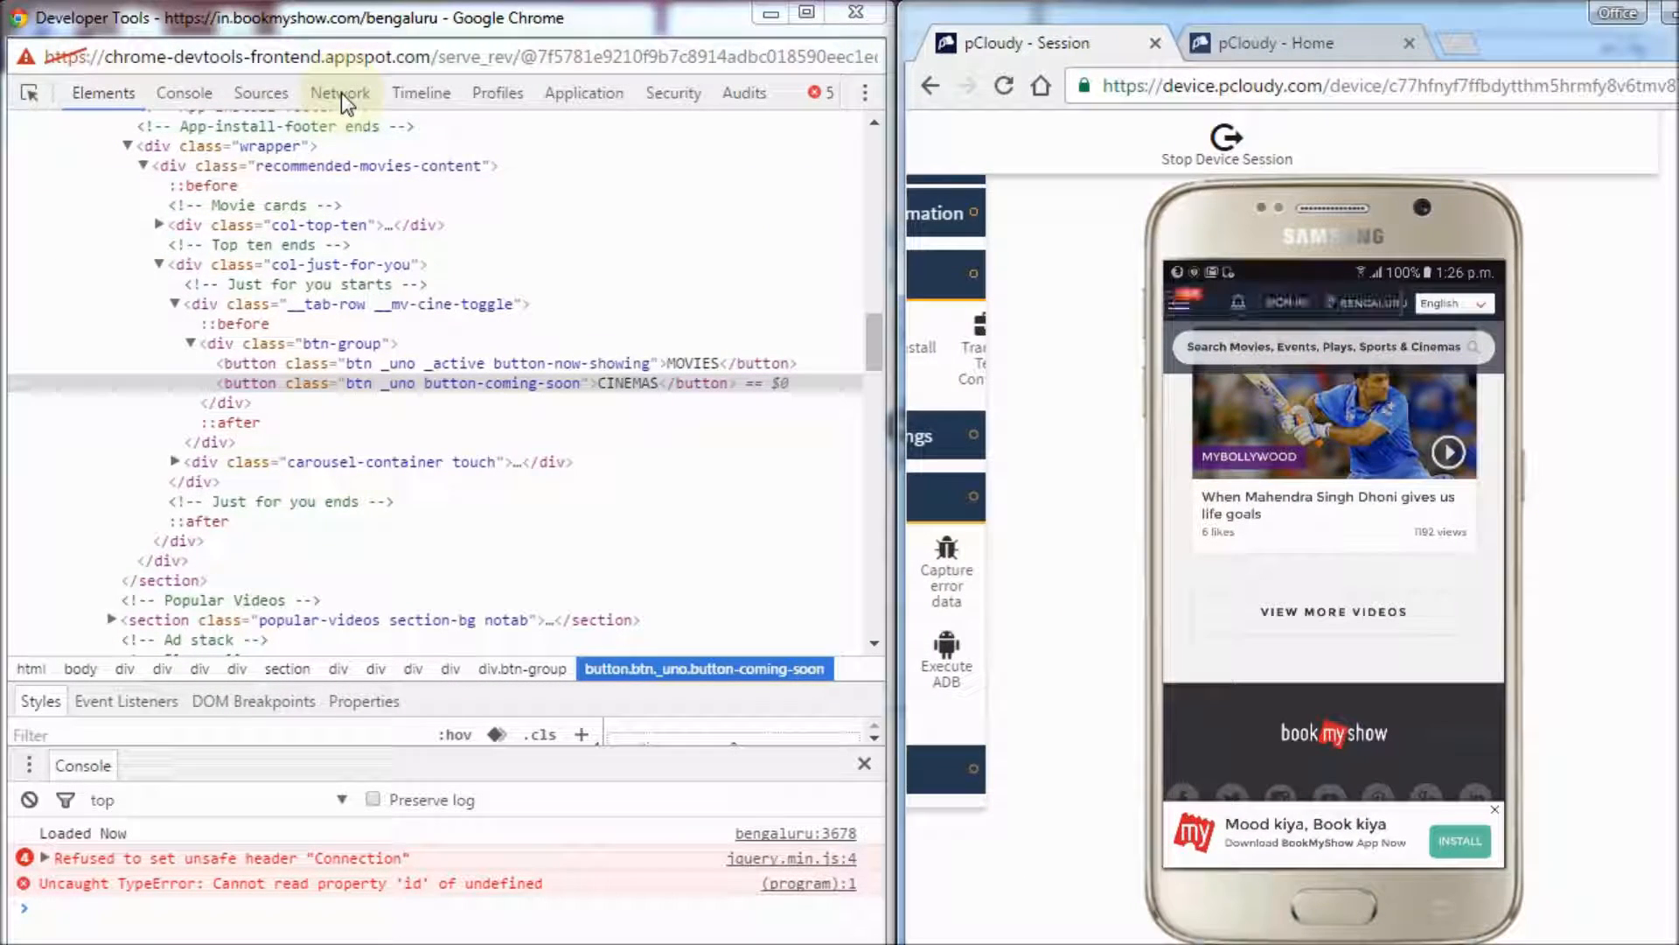
Capture the 69 requests in the Network panel by reloading BookMyShow from the phone's Chrome menu.
left_click(337, 92)
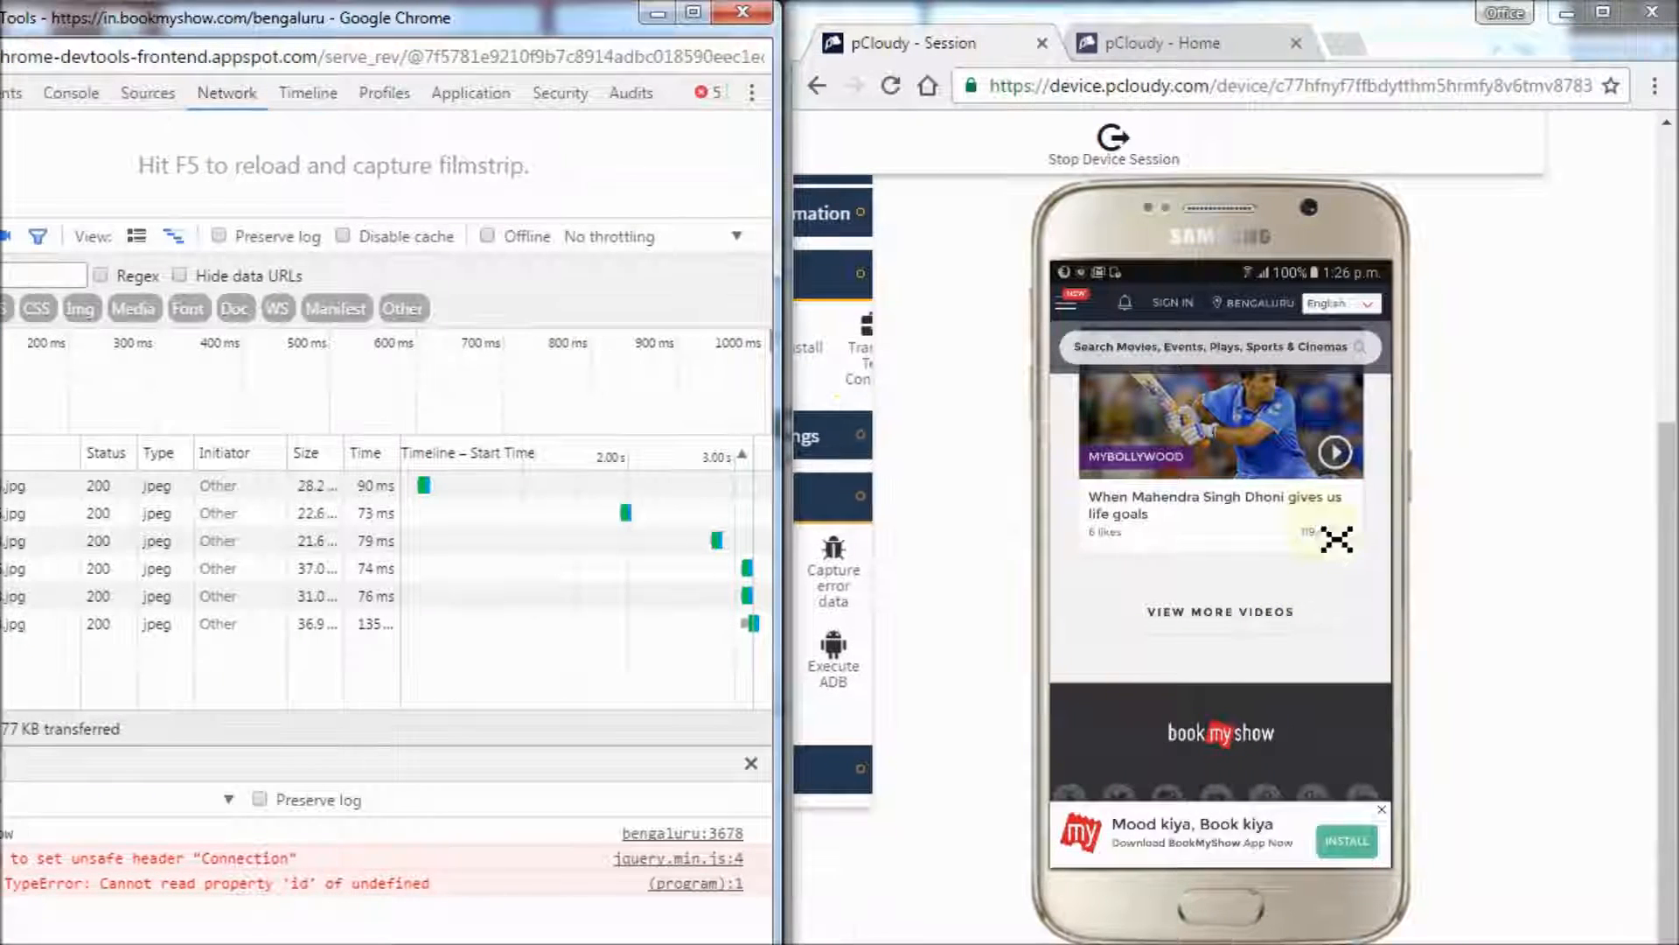
scroll("down", 3)
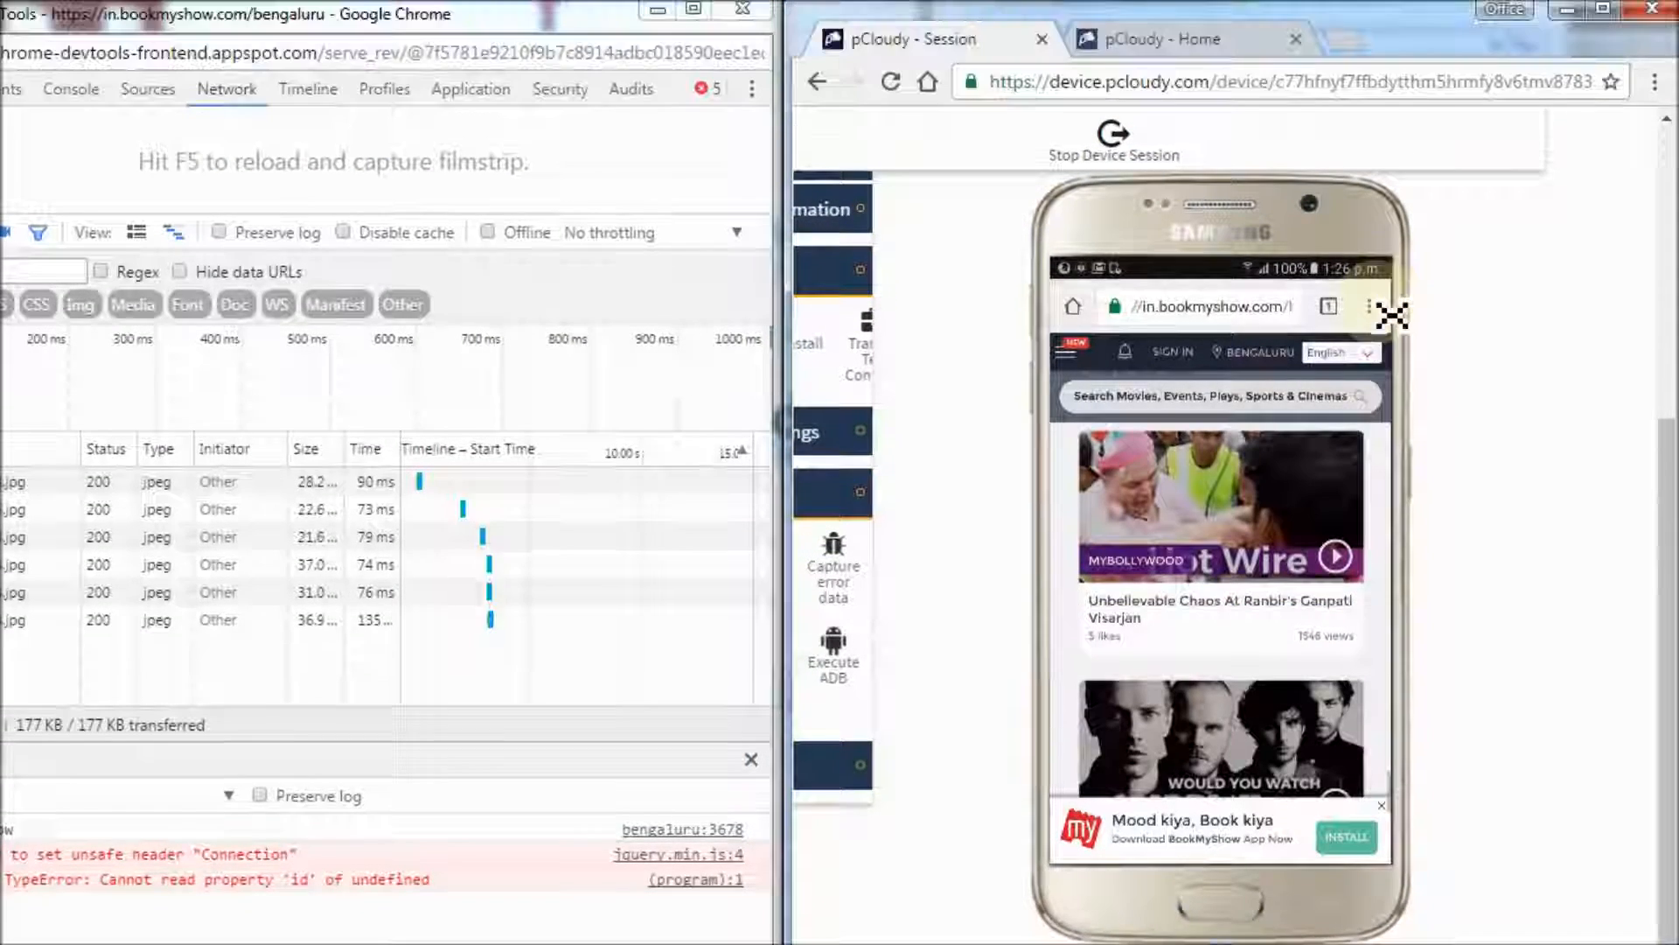
left_click(1375, 306)
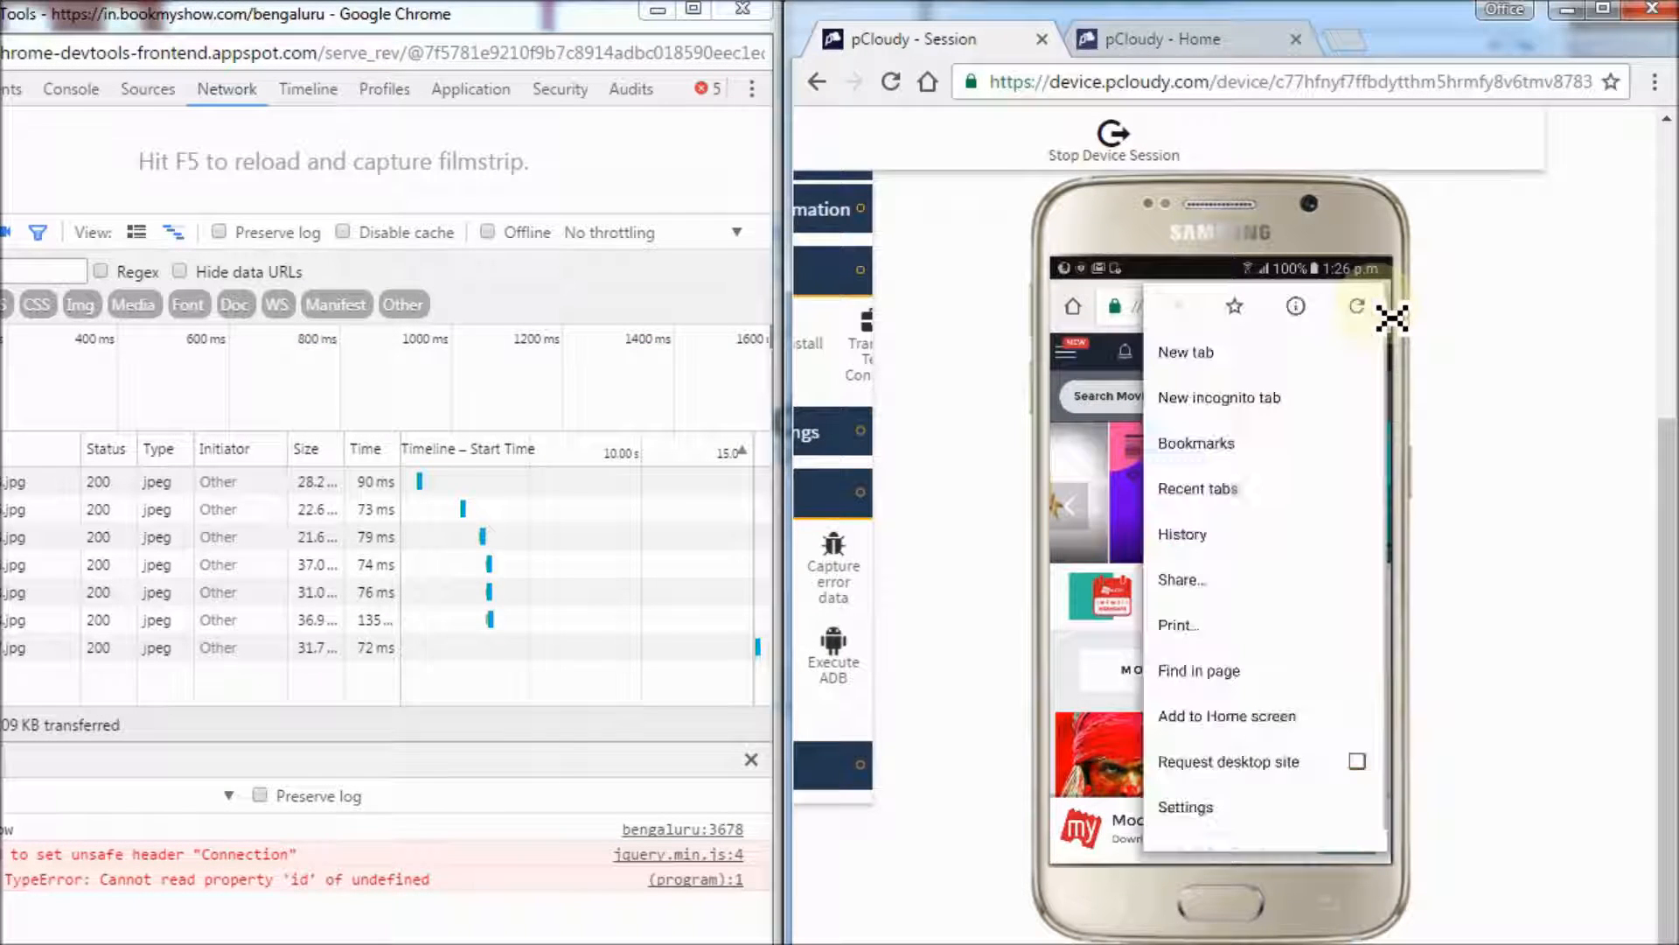
left_click(1186, 351)
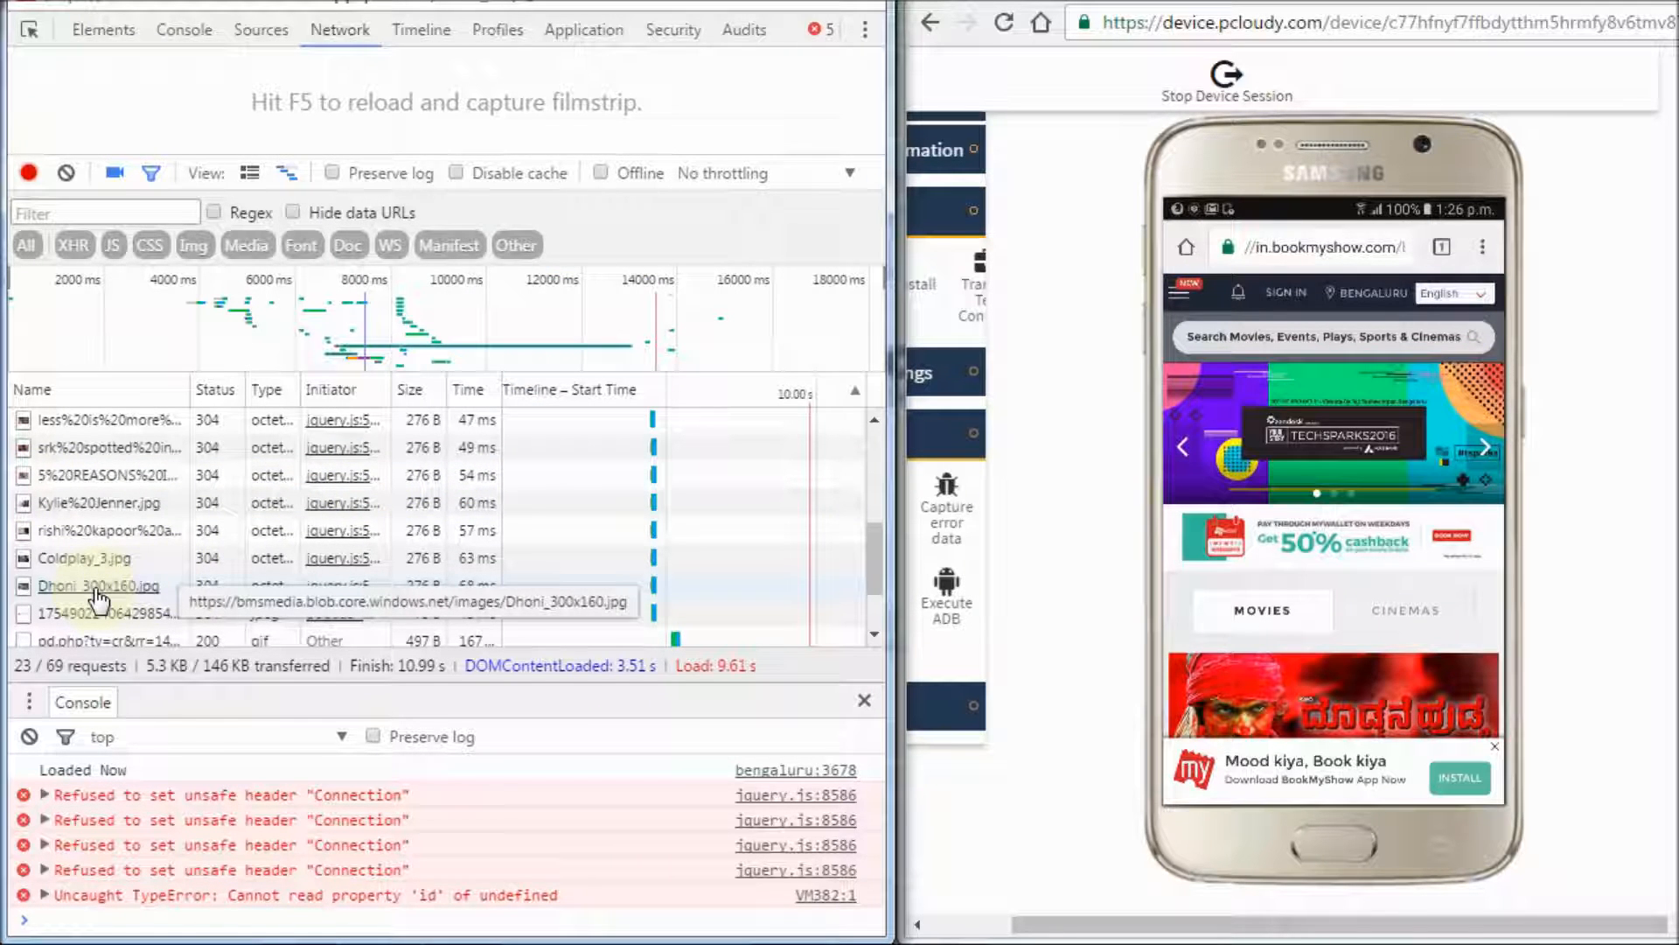
left_click(98, 584)
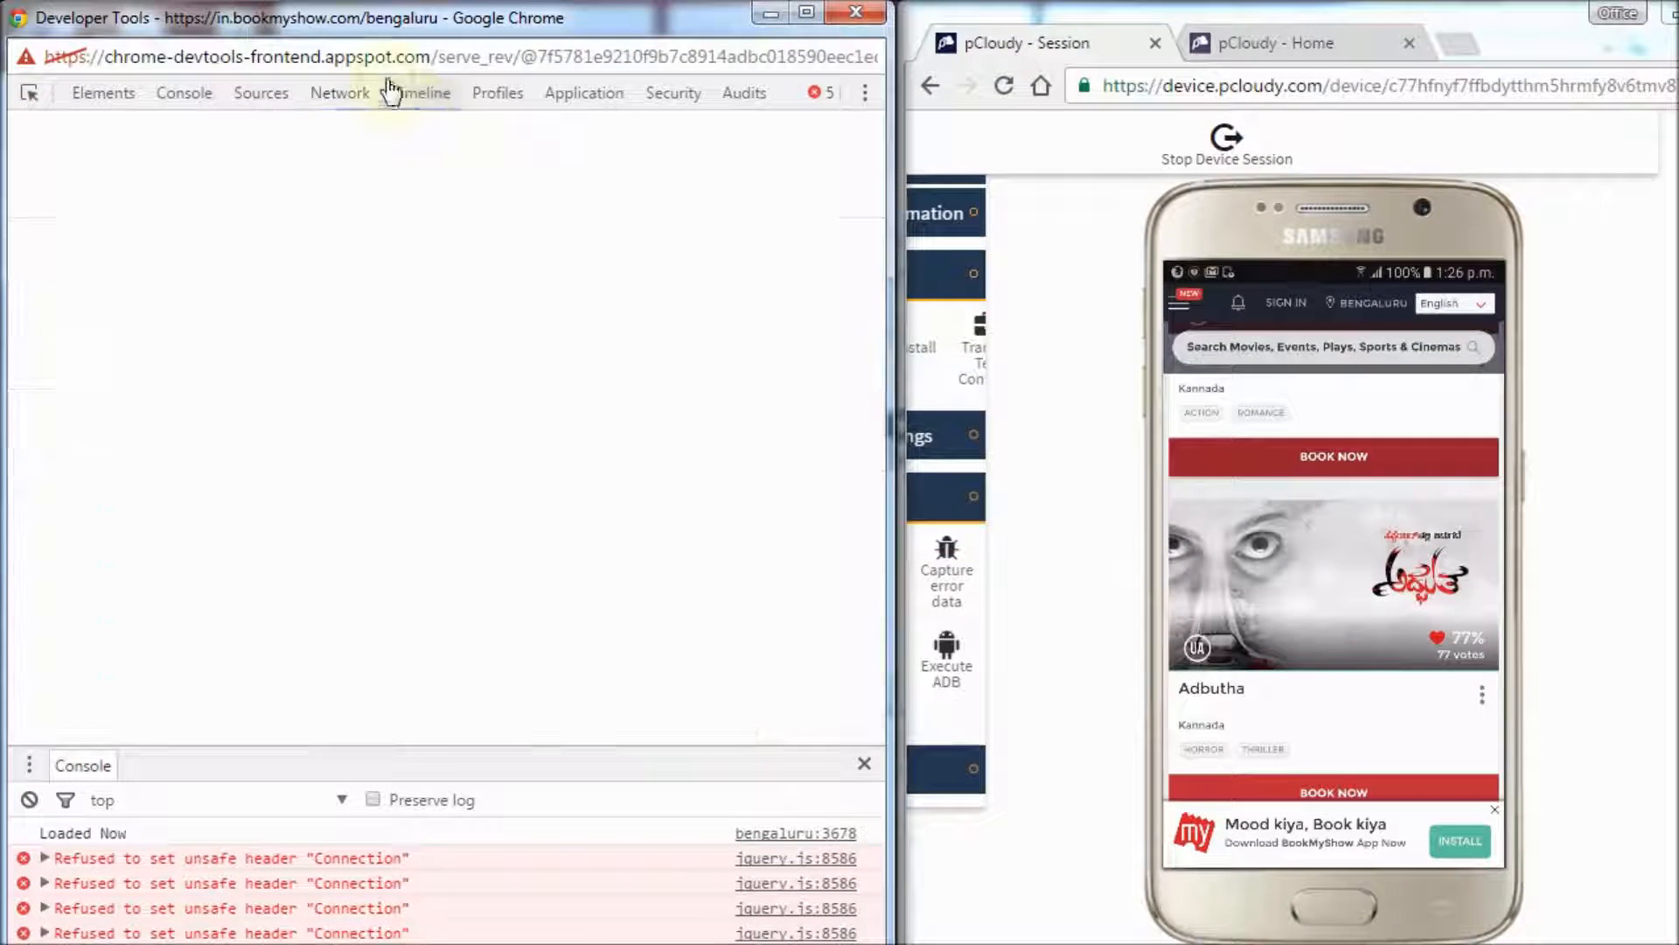
Record a 13.80 s Timeline while scrolling the phone page, stop it and view the Summary (941.5 ms Scripting, 700.5 ms Rendering).
left_click(420, 93)
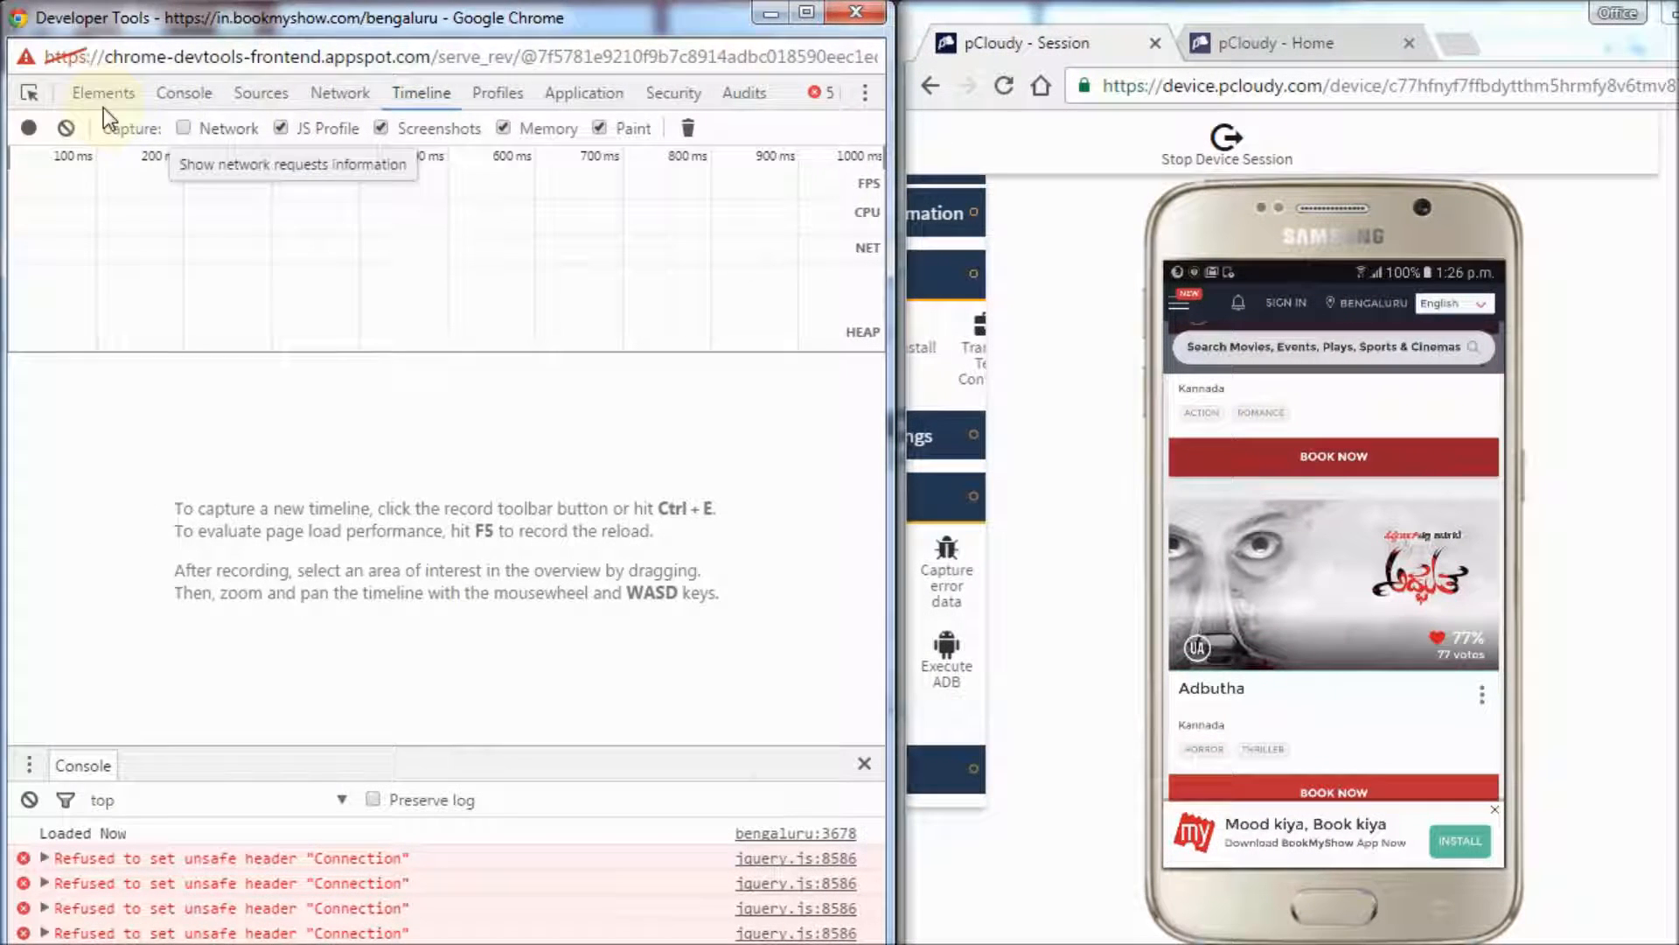
left_click(30, 127)
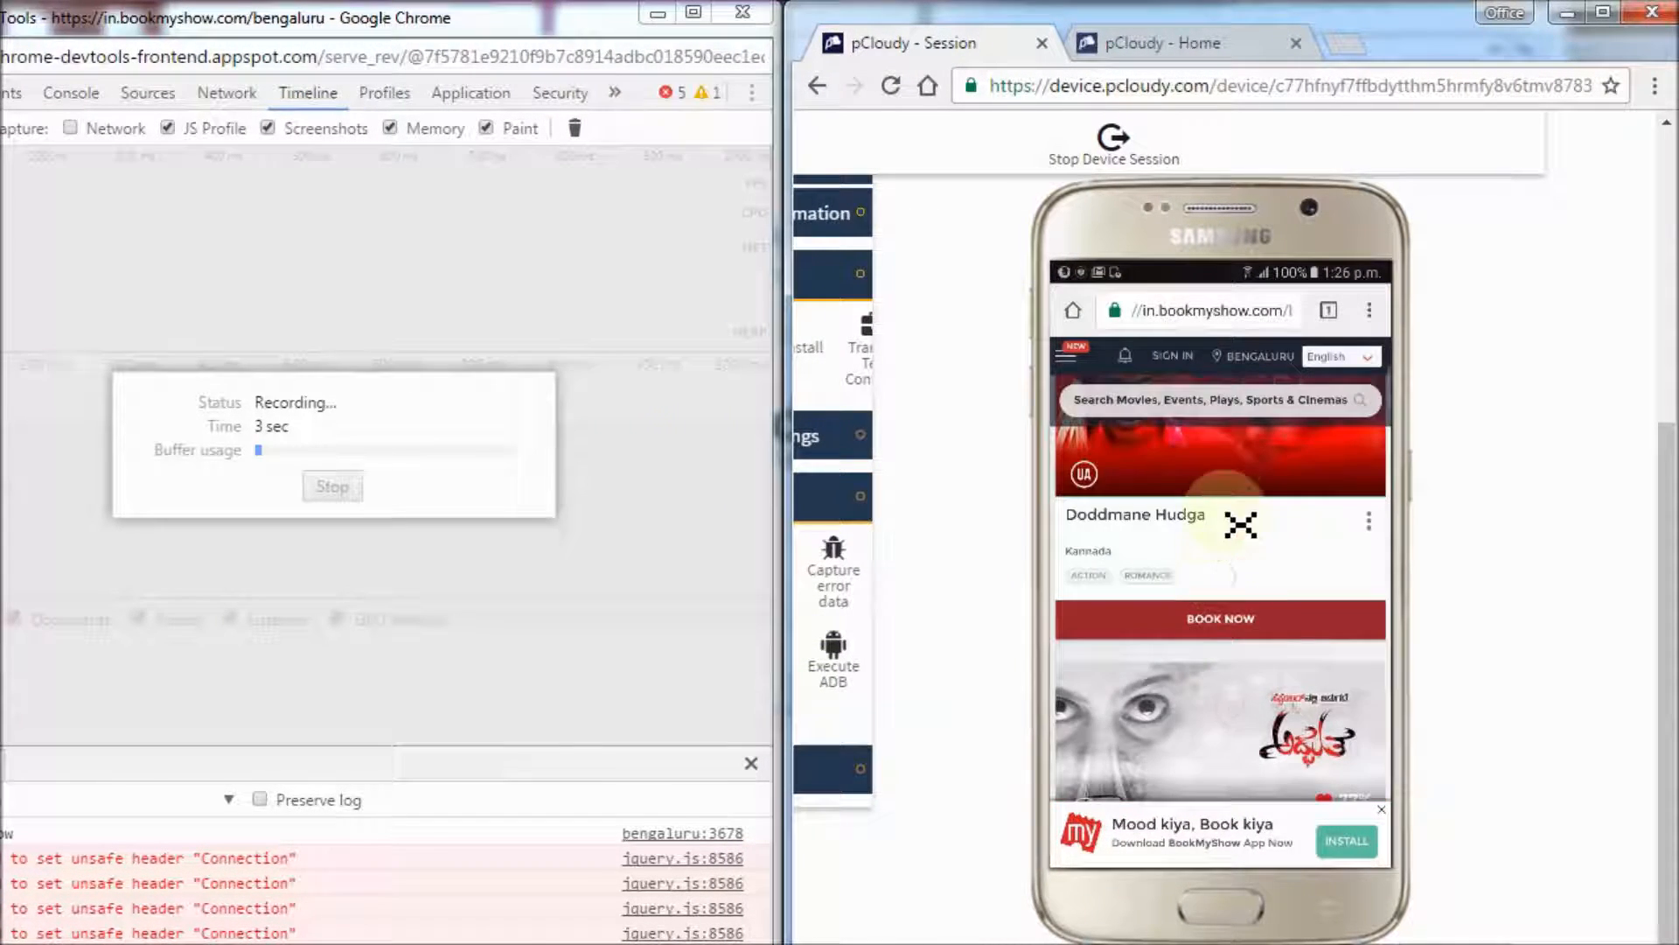
scroll("down", 3)
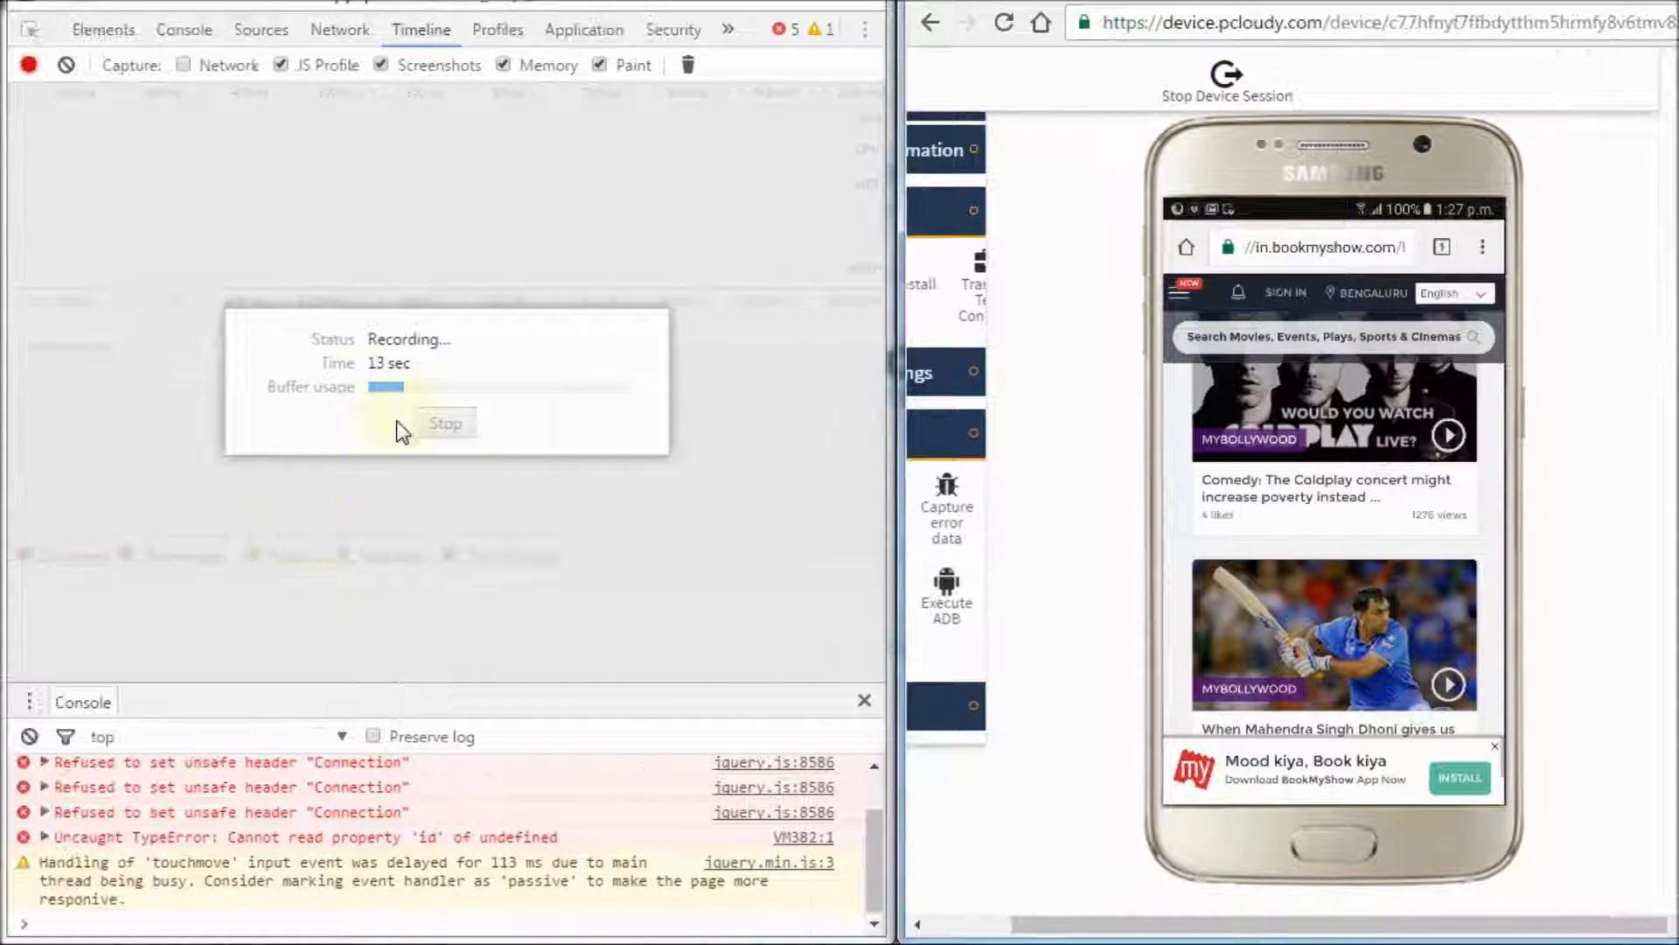
left_click(446, 419)
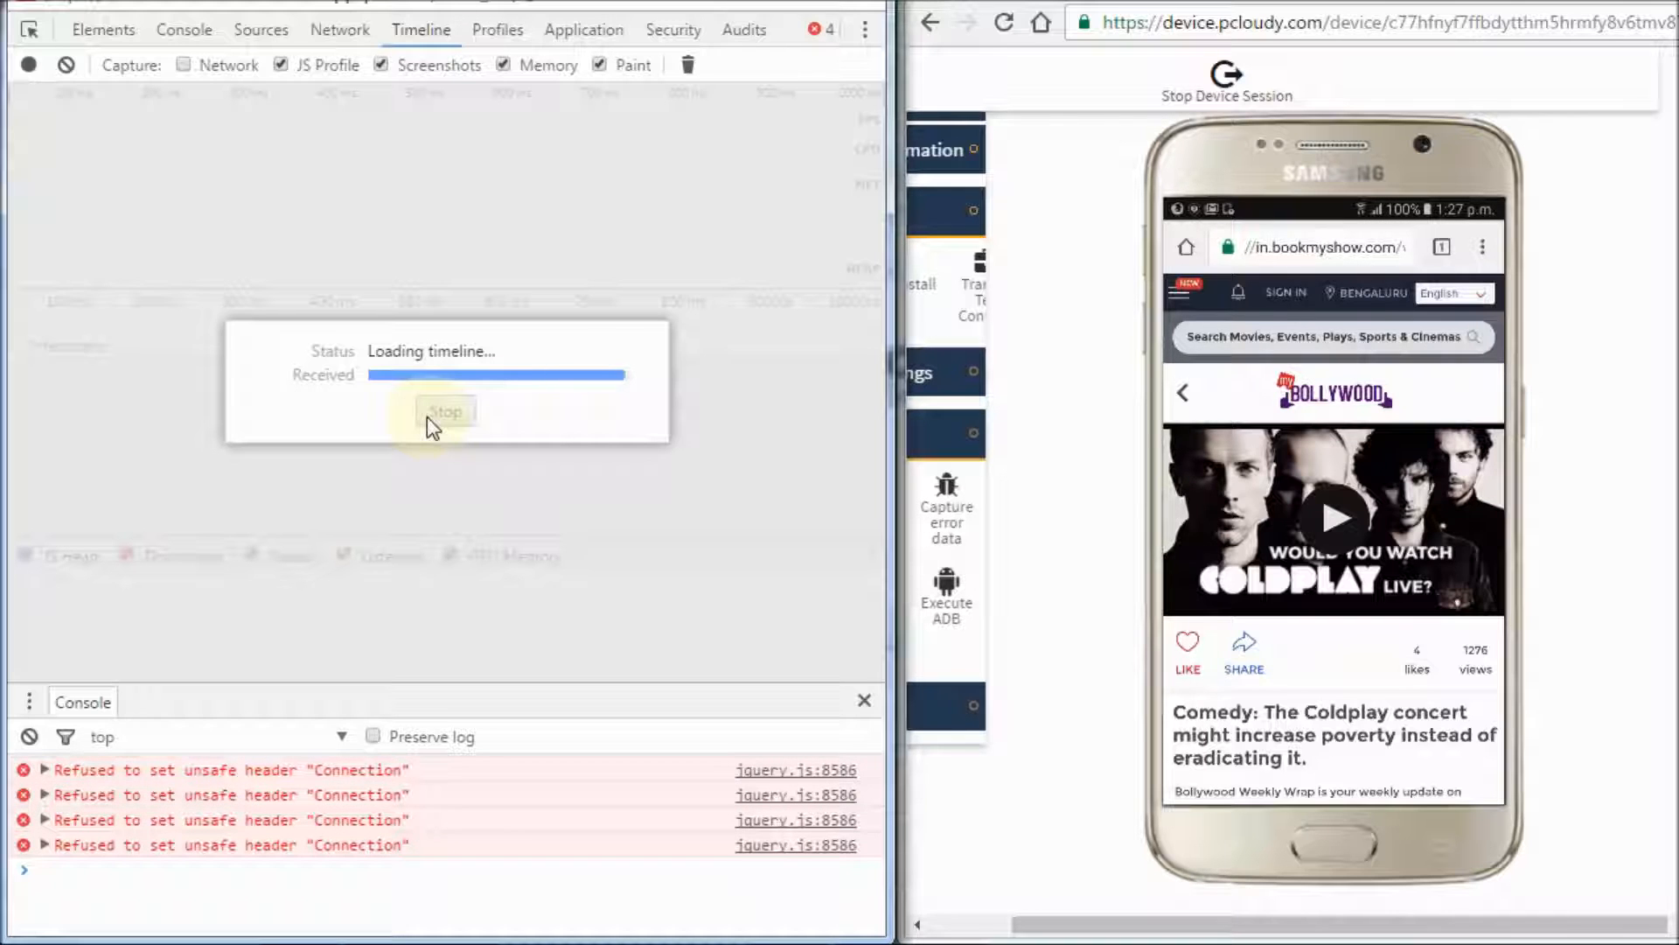
left_click(446, 411)
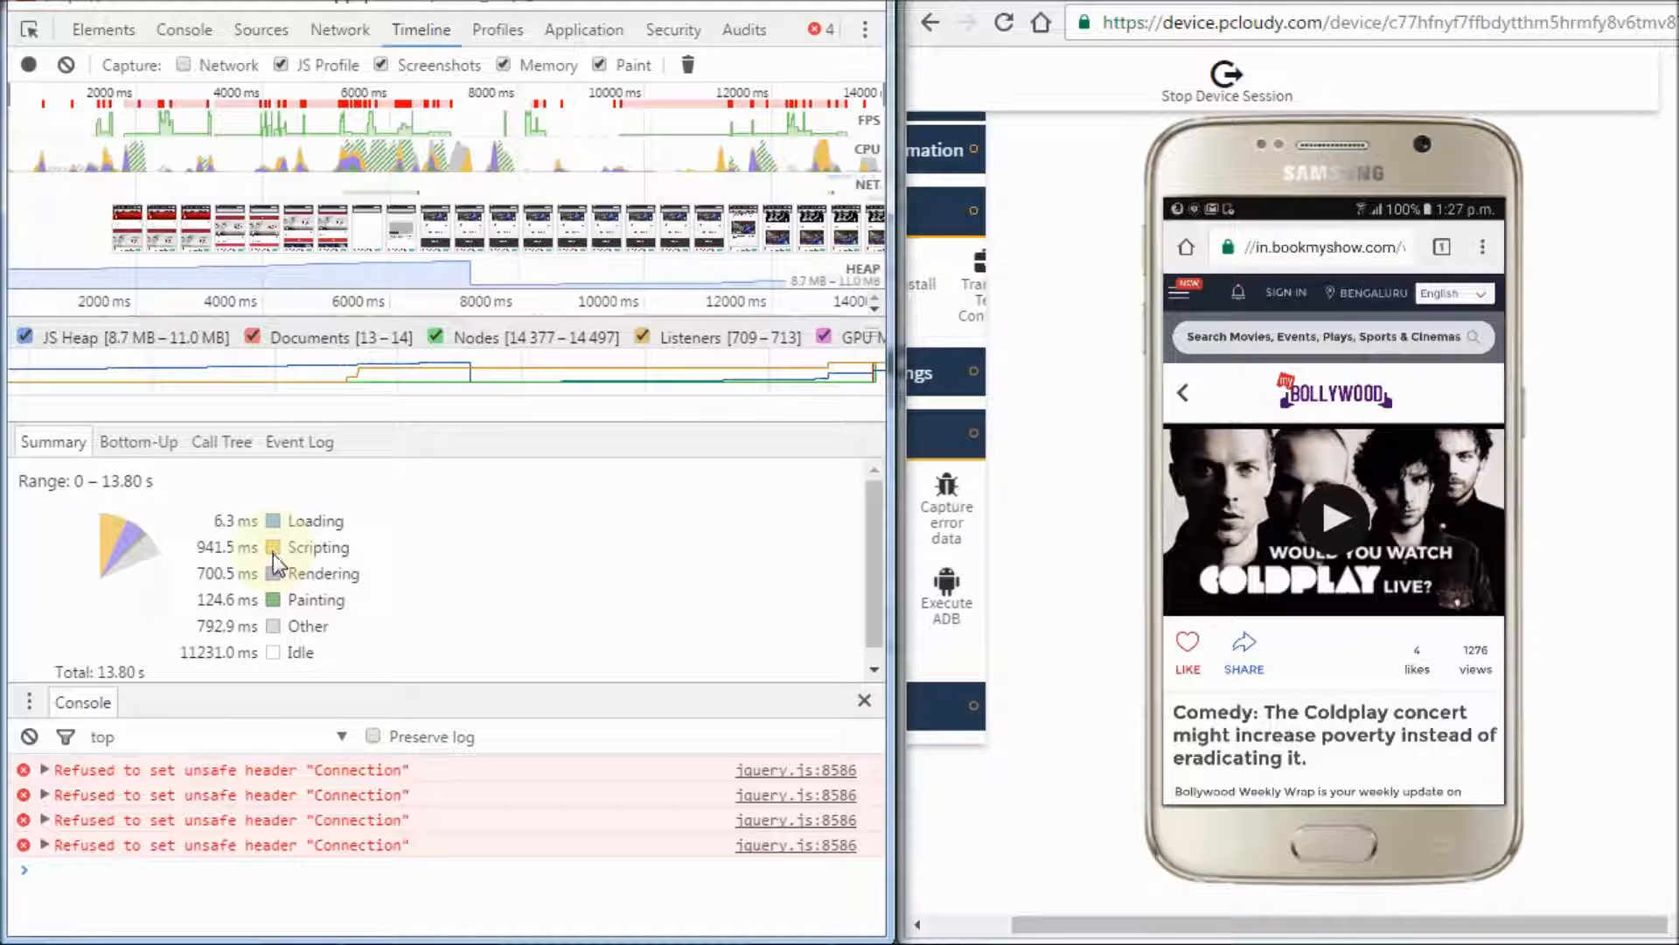
mouse_move(278, 523)
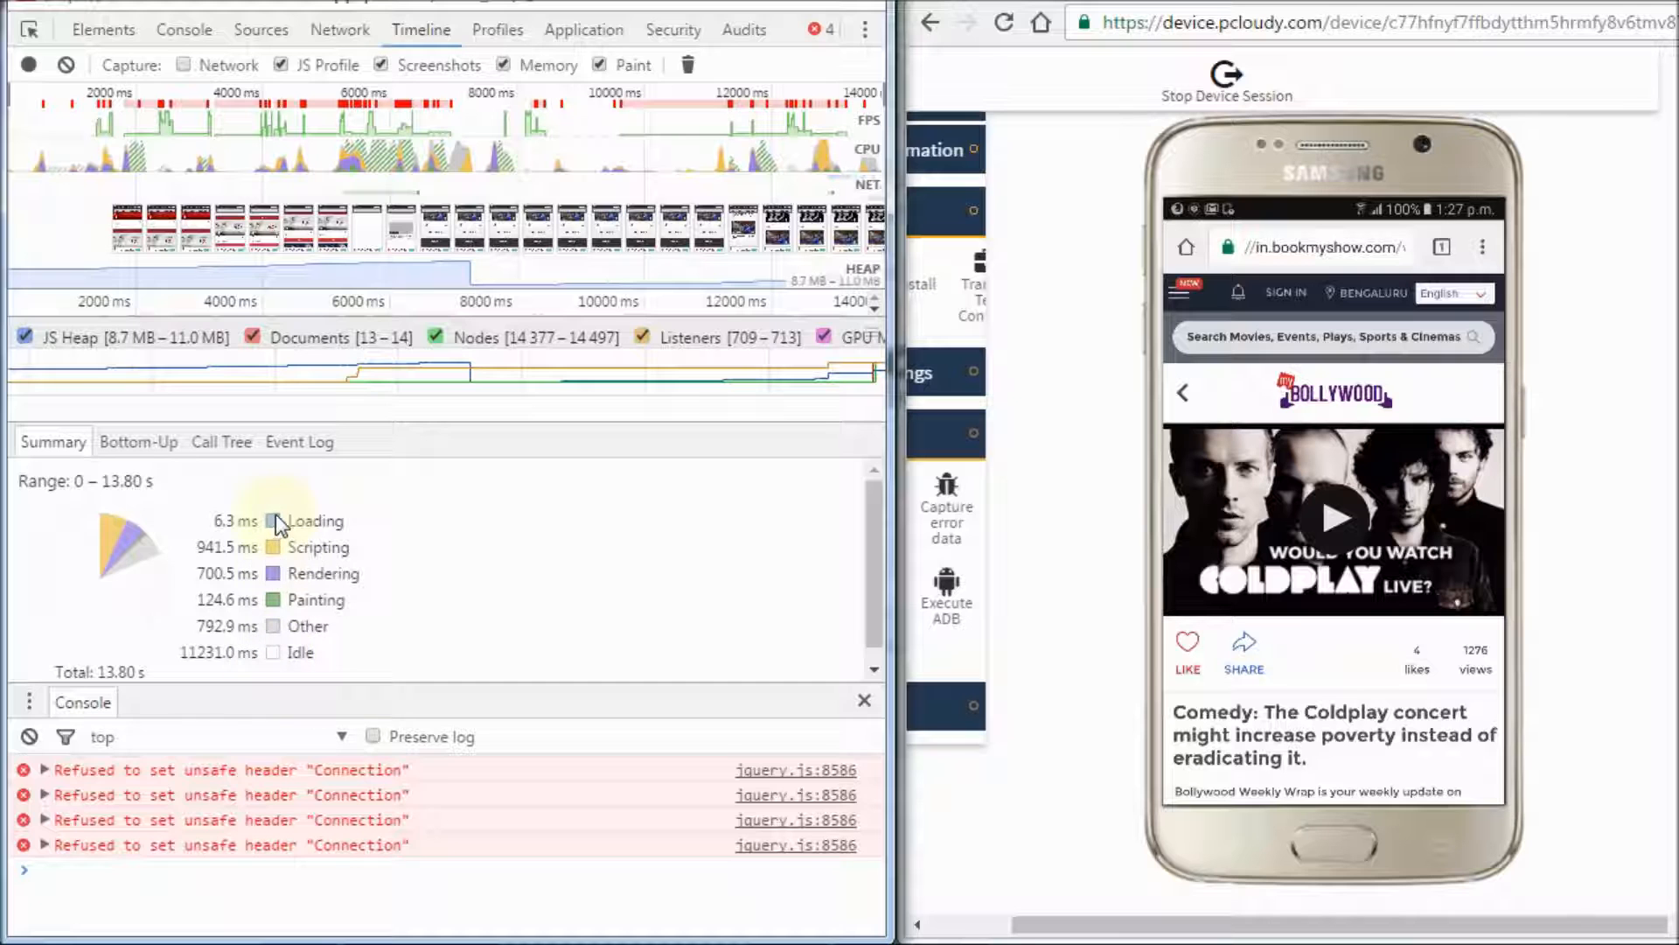